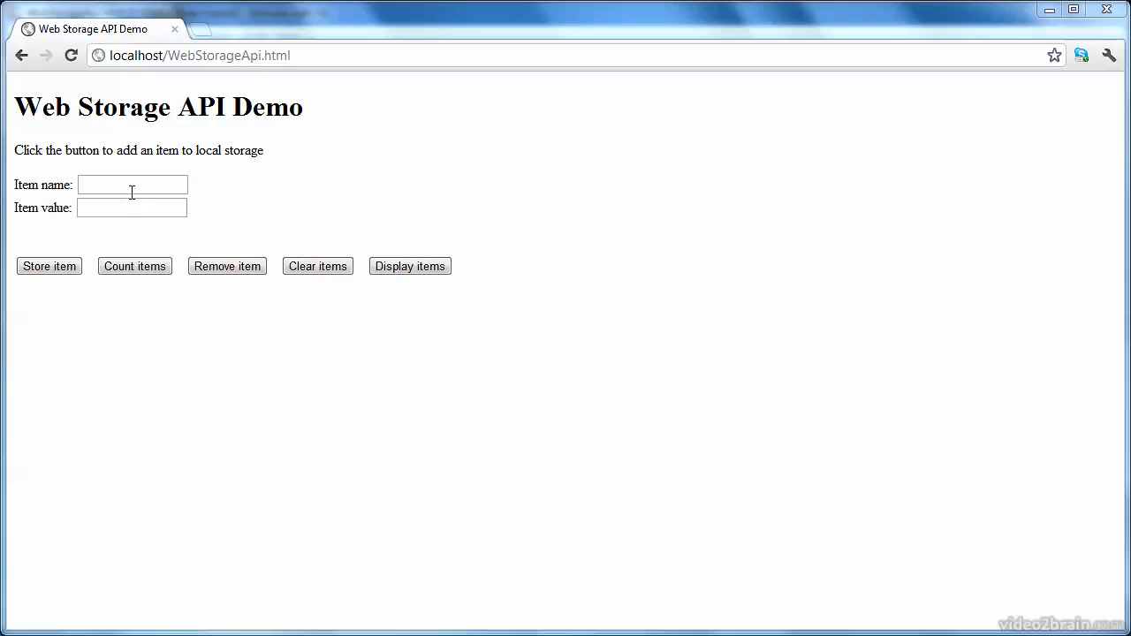
# - Store the item FavoriteColor with value Red and dismiss the confirmation
pyautogui.click(132, 184)
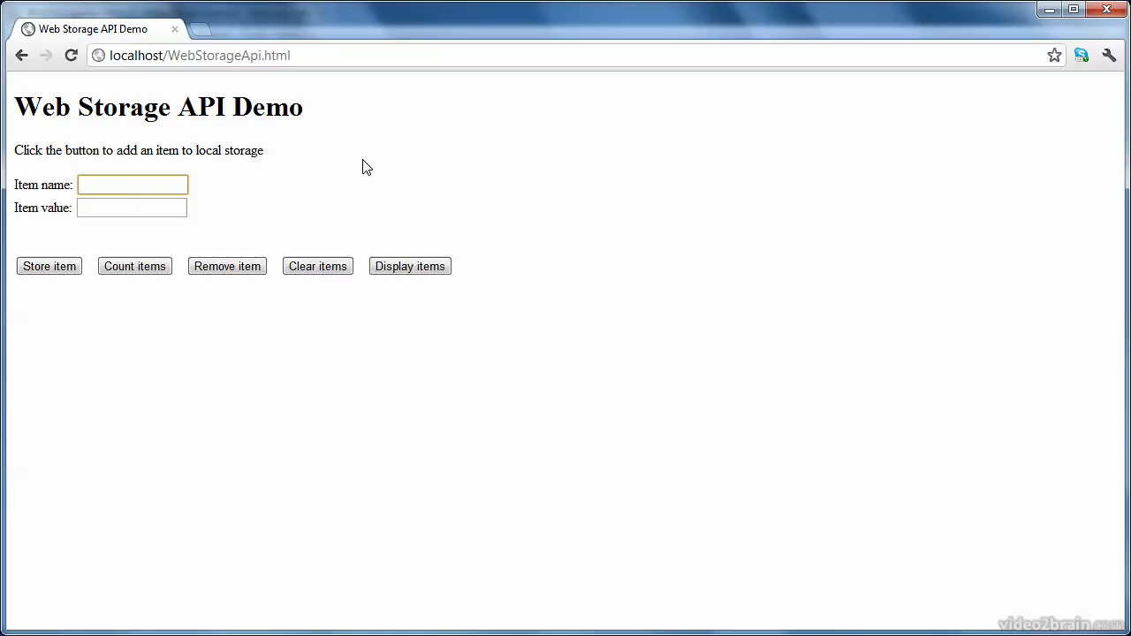
pyautogui.click(133, 185)
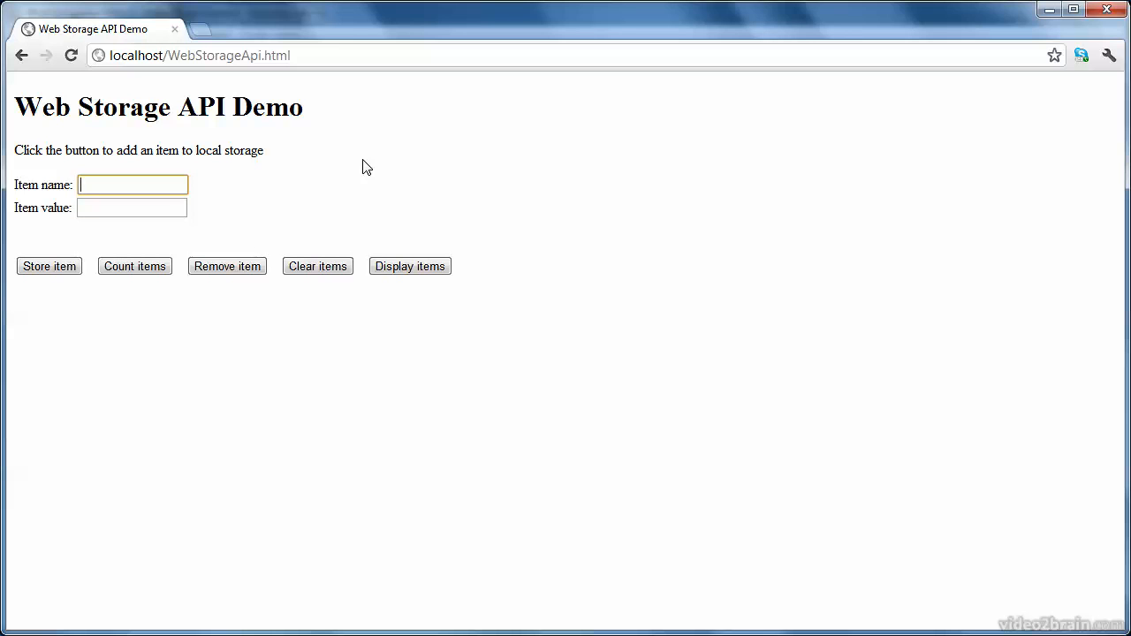
pyautogui.write('FavoriteCol')
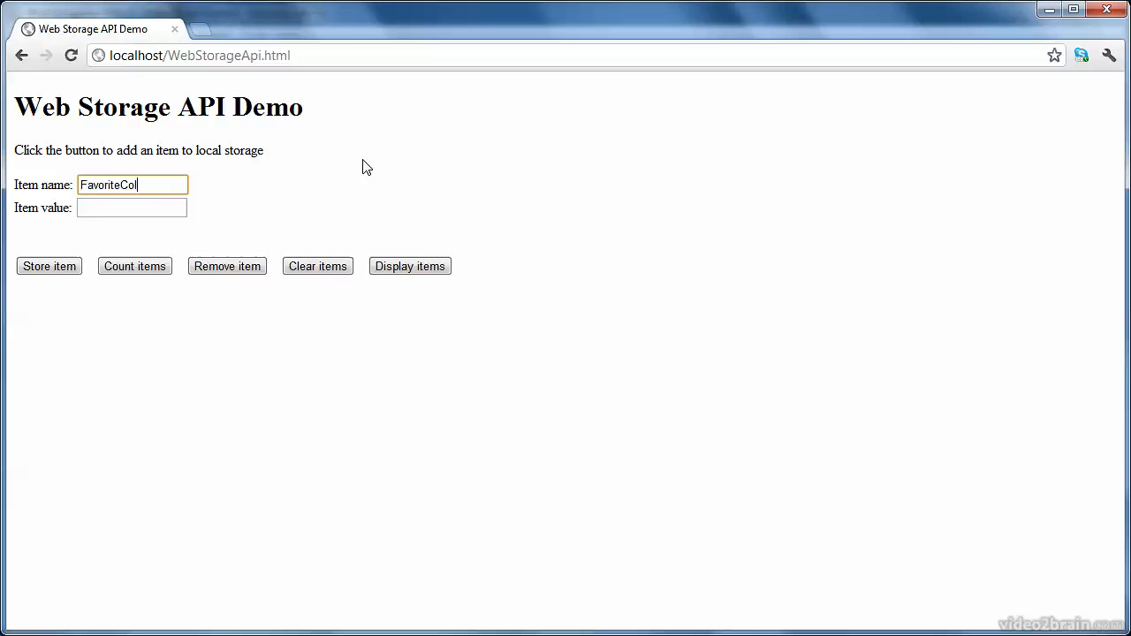
pyautogui.click(132, 208)
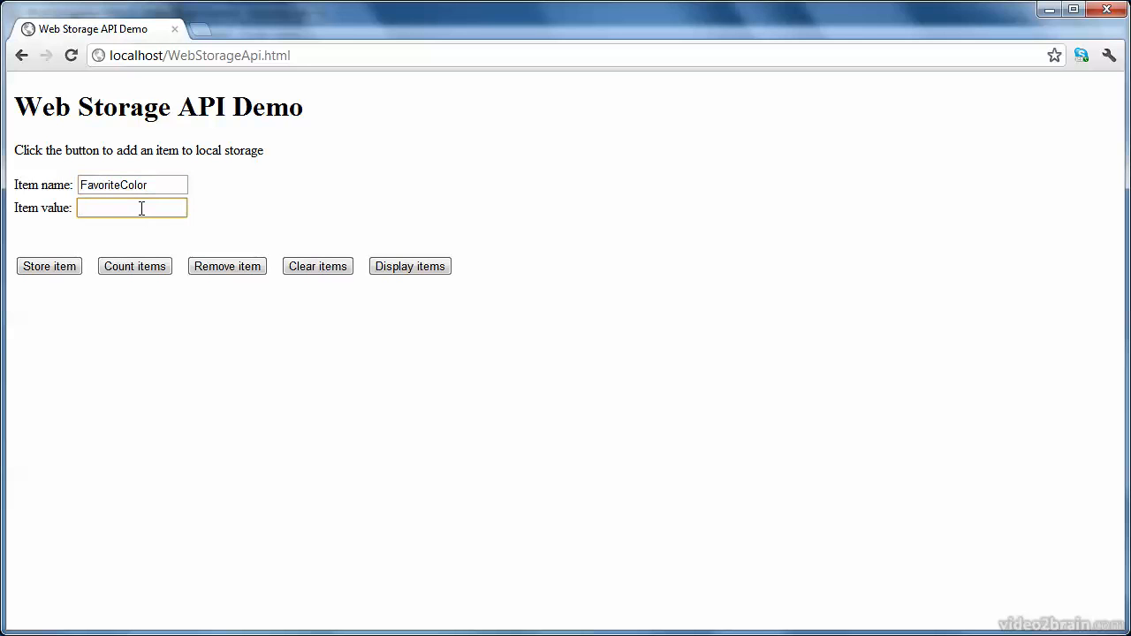
pyautogui.write('Red')
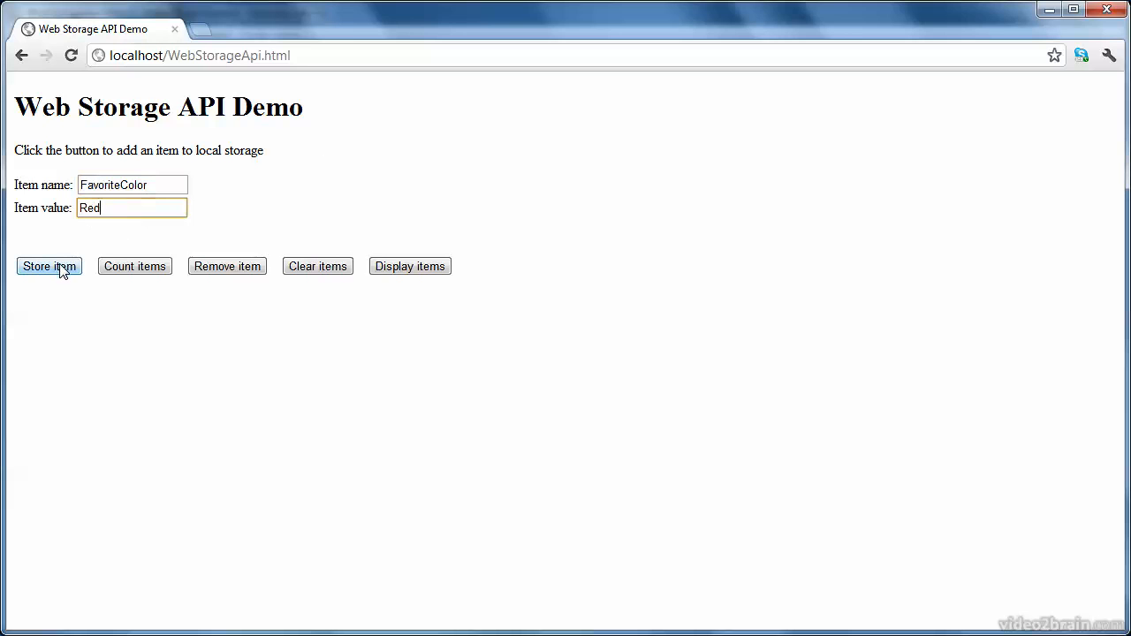
pyautogui.click(49, 266)
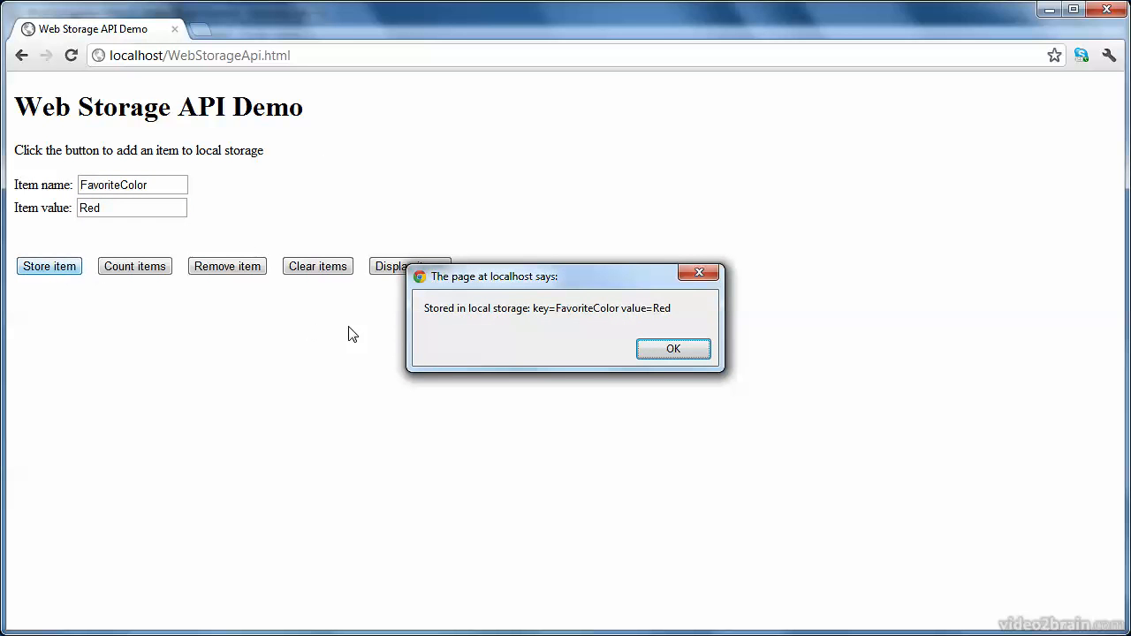
pyautogui.moveTo(478, 320)
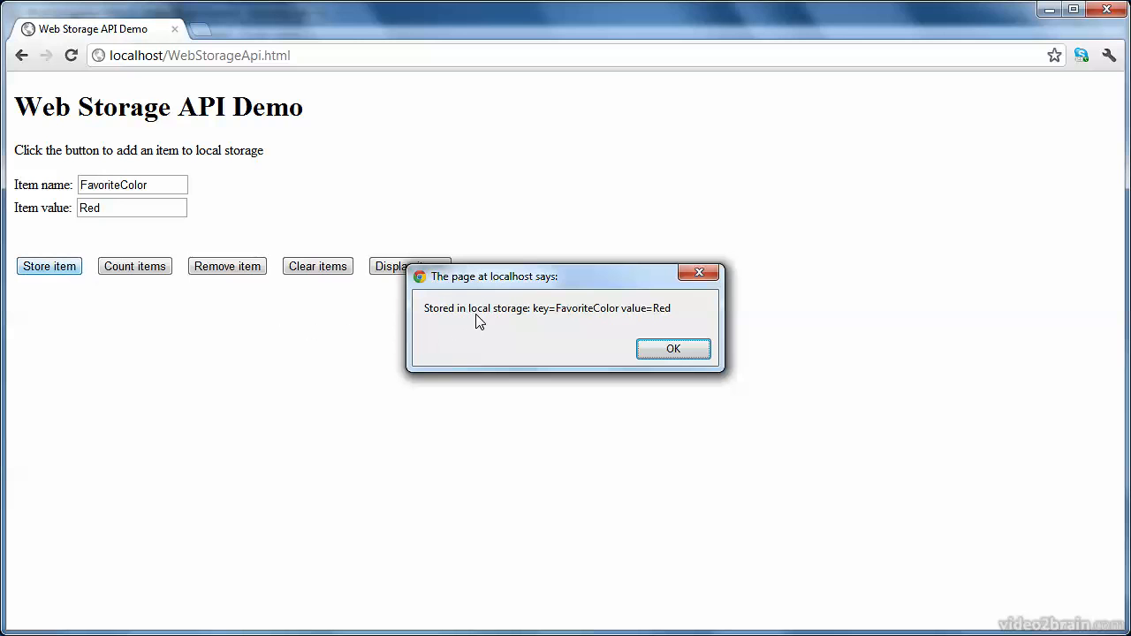
pyautogui.moveTo(530, 327)
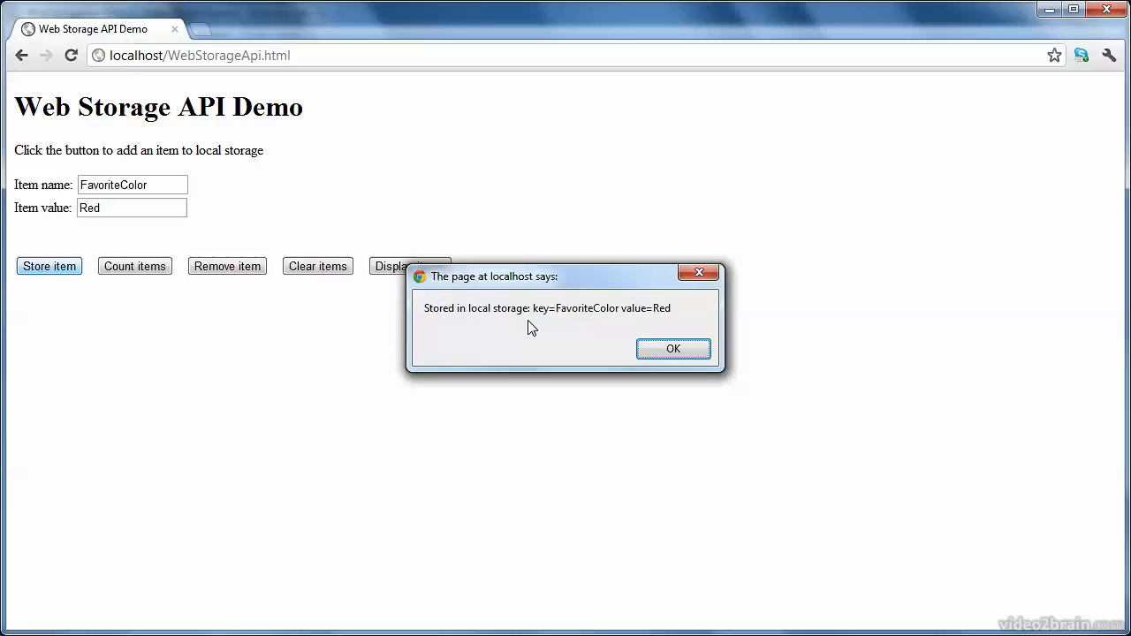
pyautogui.moveTo(598, 324)
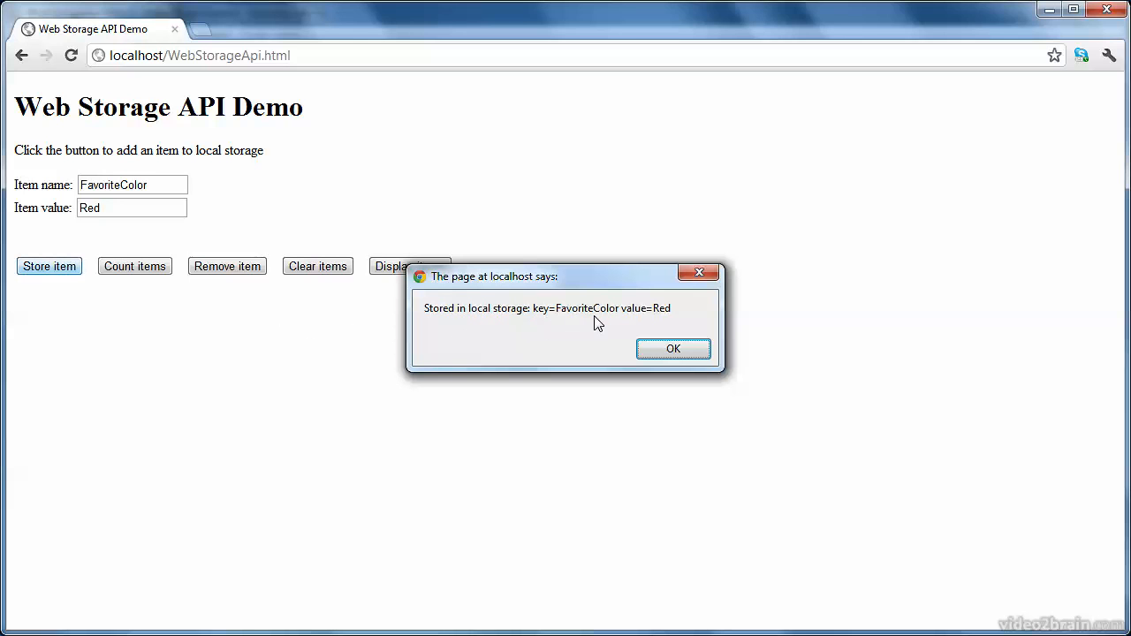
pyautogui.moveTo(664, 319)
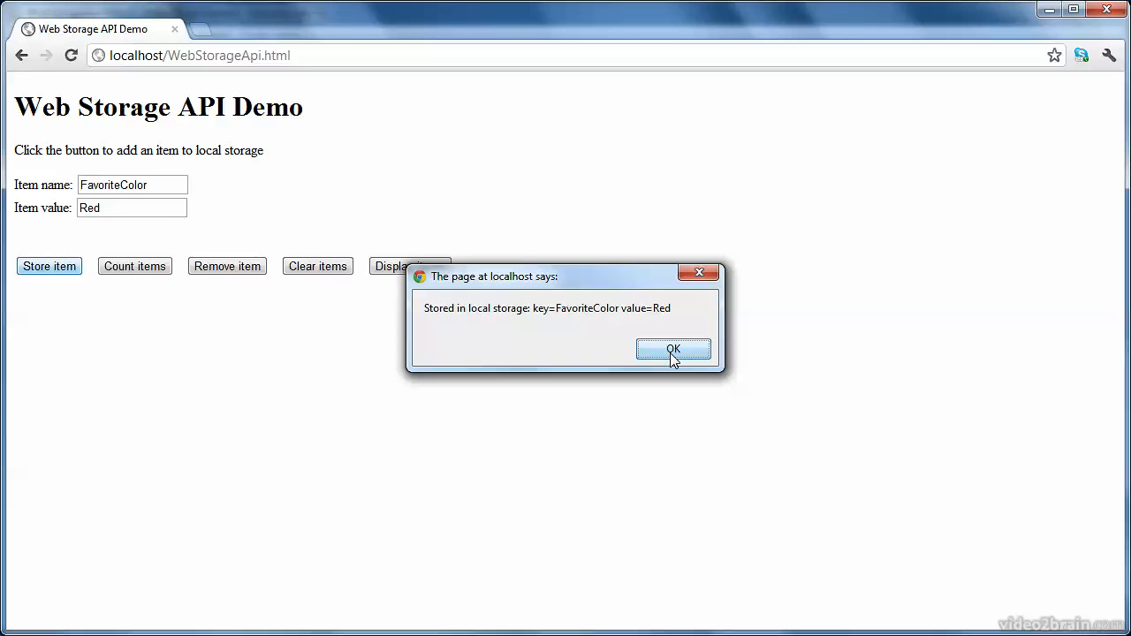
pyautogui.click(673, 348)
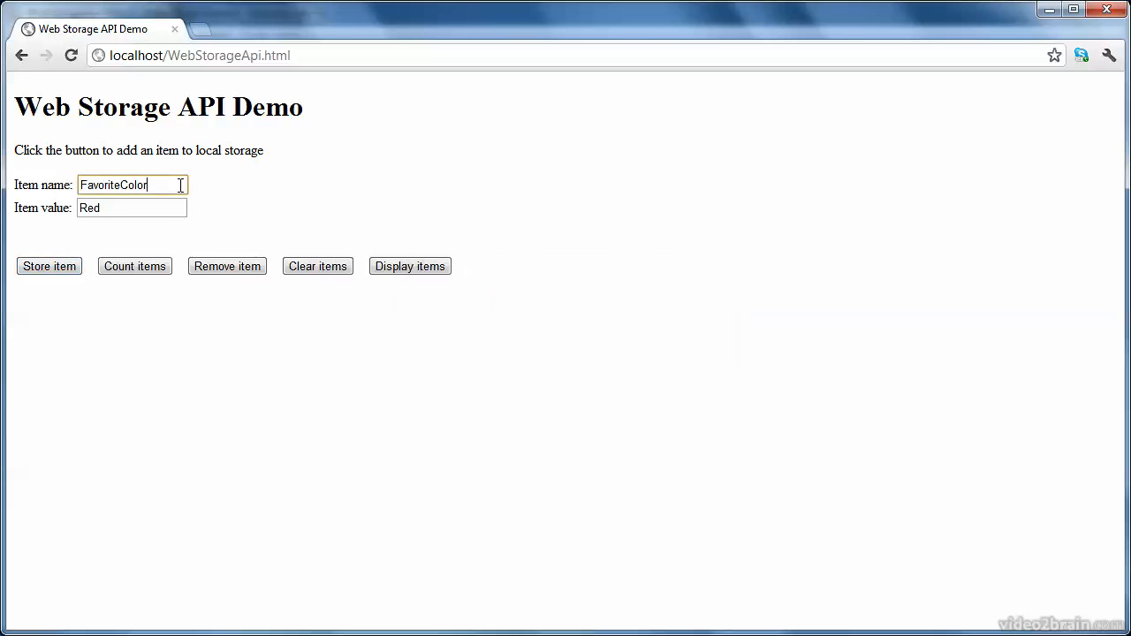
# - Rename the item to FavoriteTeam, set value Swansea City, store it and dismiss the confirmation
pyautogui.press('Backspace')
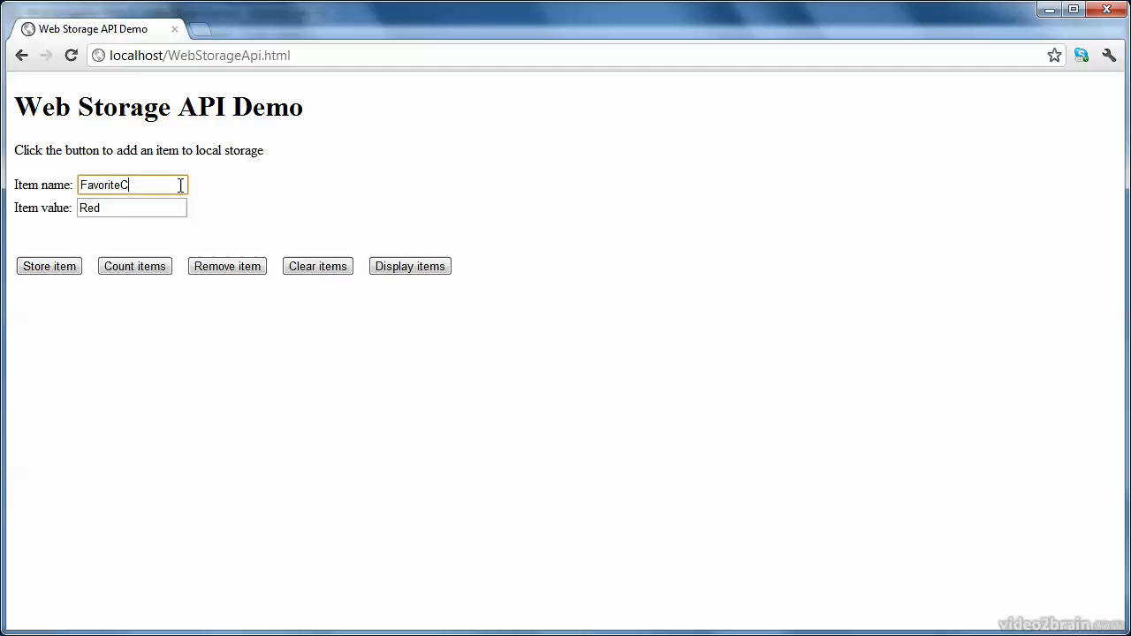
pyautogui.write('Team')
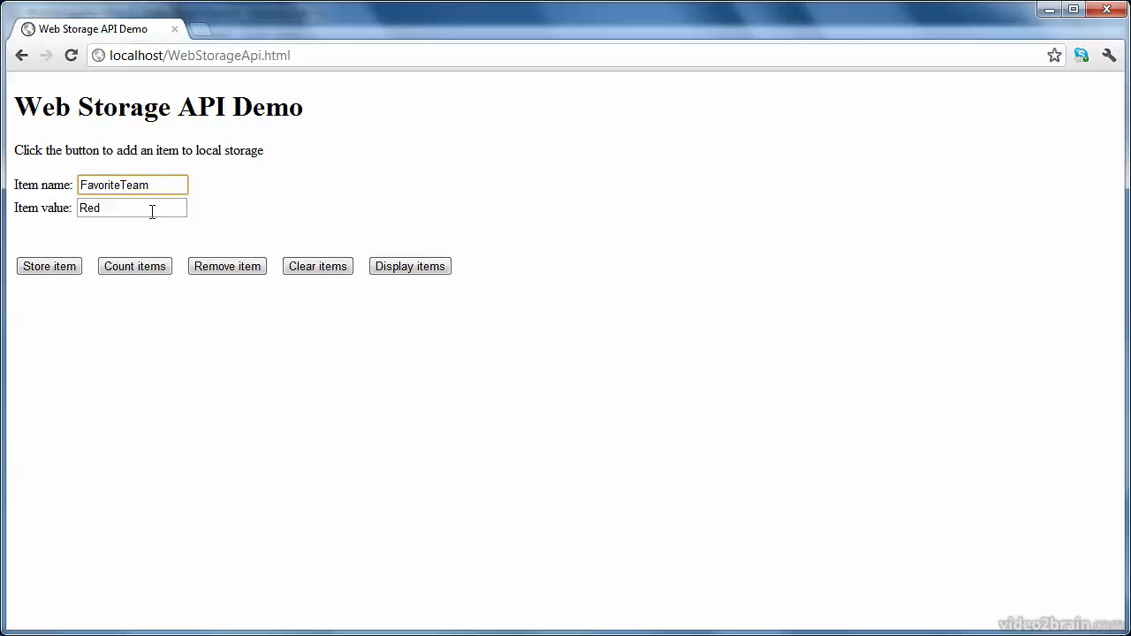
pyautogui.write('Swans')
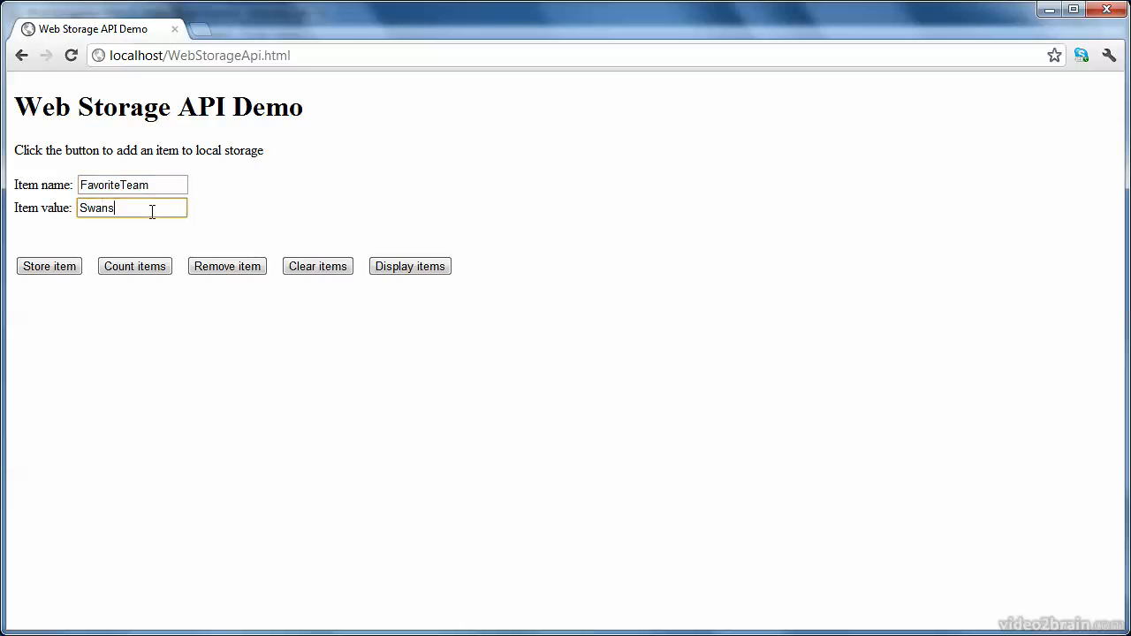
pyautogui.write('ea City')
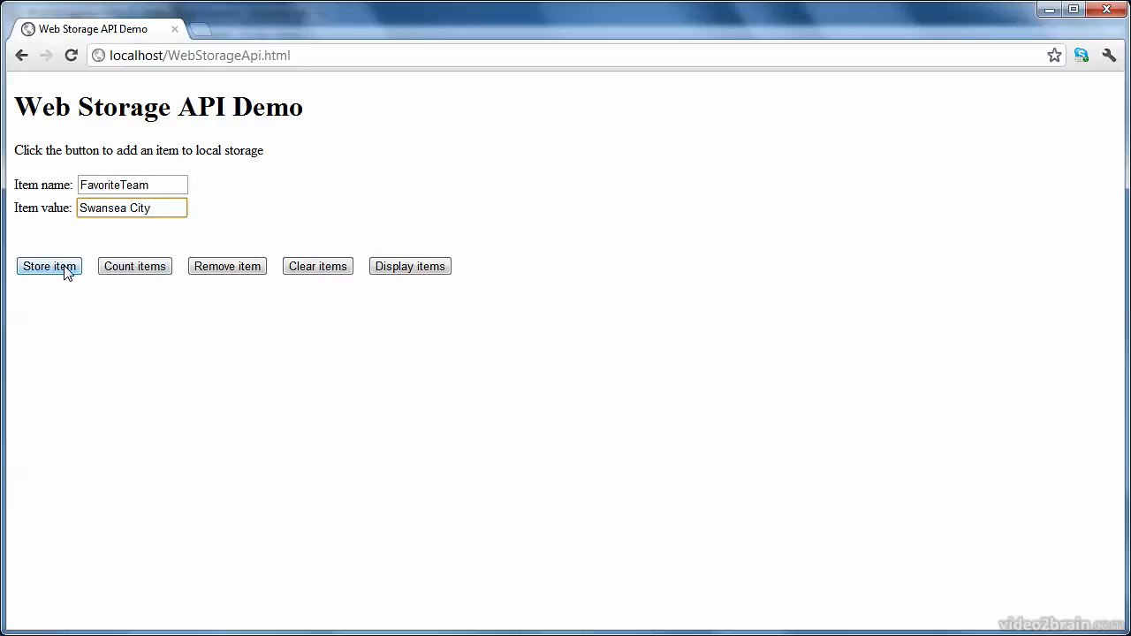
pyautogui.click(49, 266)
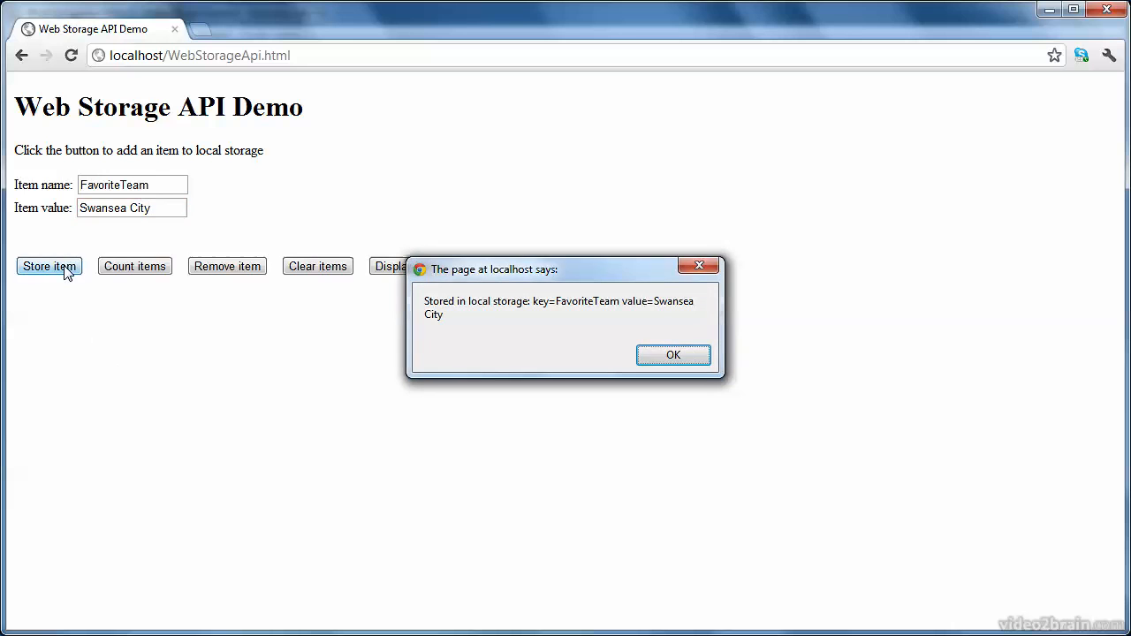
pyautogui.click(672, 354)
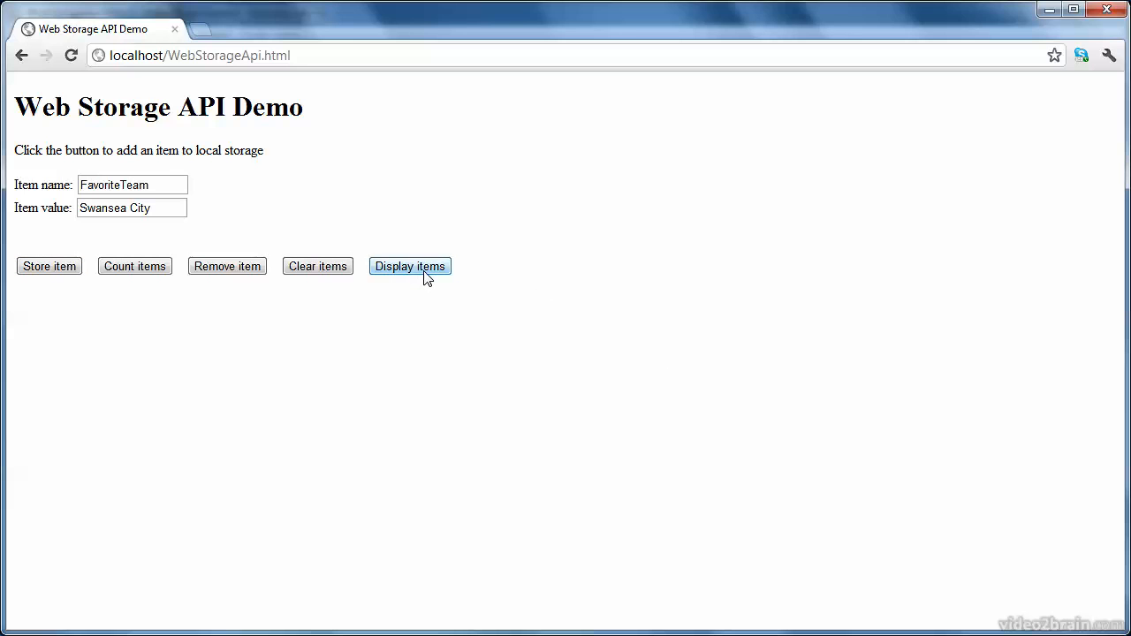
# - Display the stored values FavoriteTeam, FavoriteColor, author, timestamp, then count them as 4
pyautogui.click(409, 266)
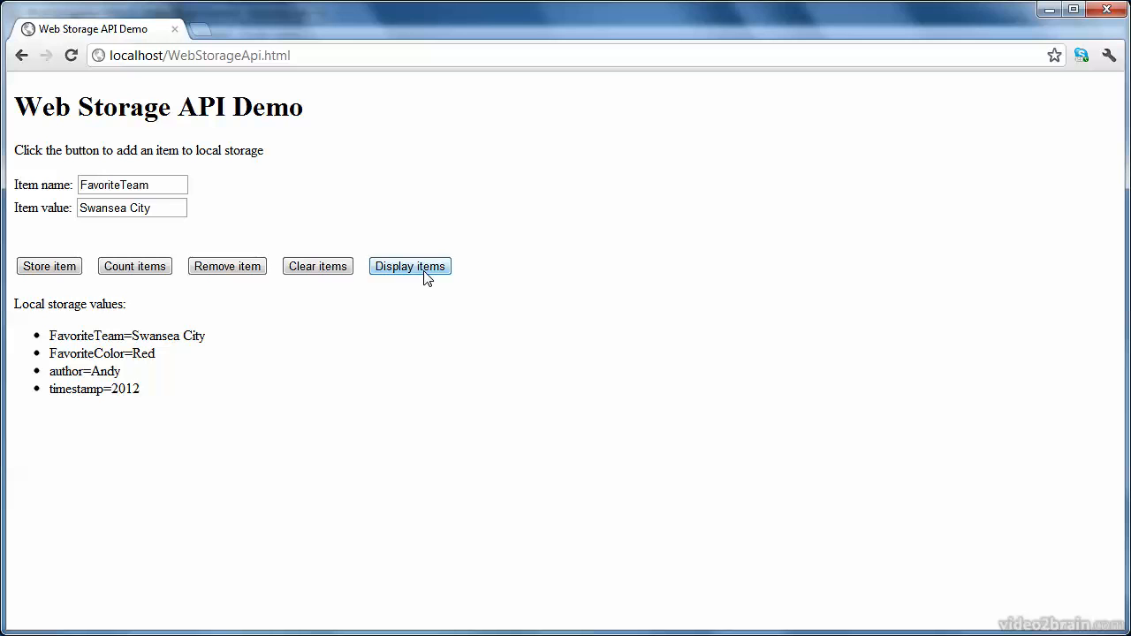
pyautogui.moveTo(50, 377)
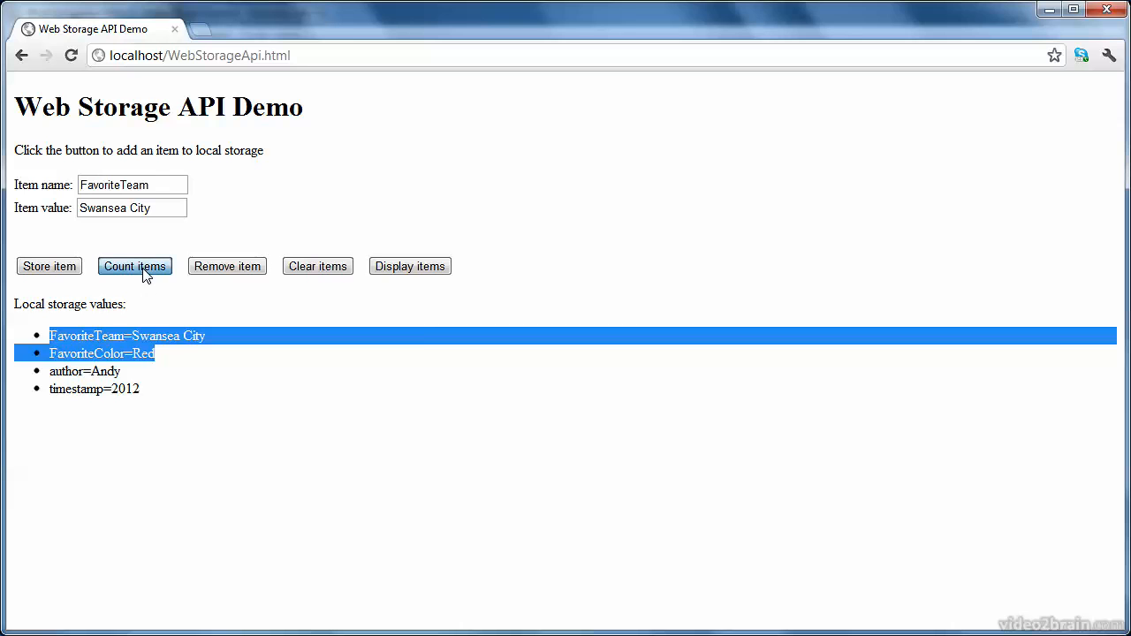
pyautogui.click(134, 266)
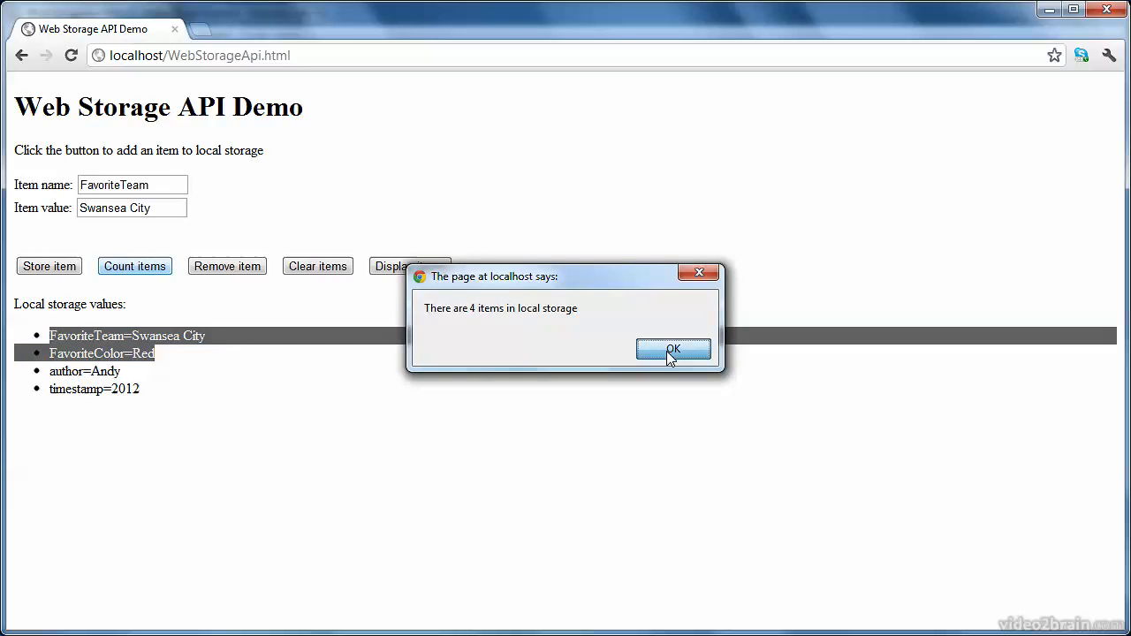
pyautogui.click(673, 349)
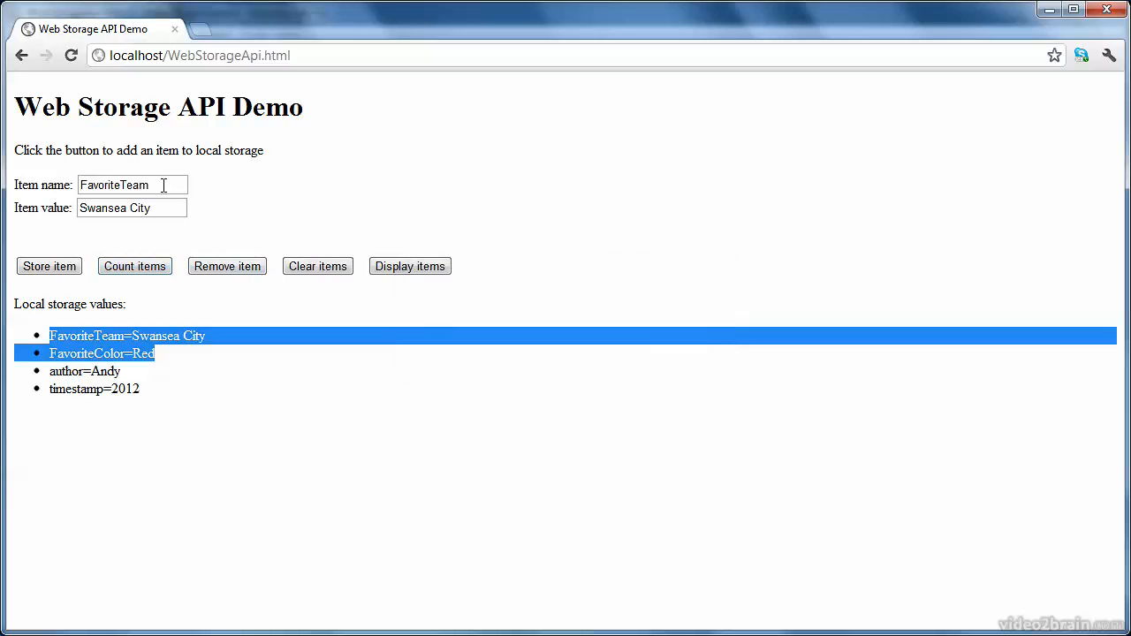
# - Remove the FavoriteTeam item from local storage and dismiss the Done message
pyautogui.tripleClick(132, 184)
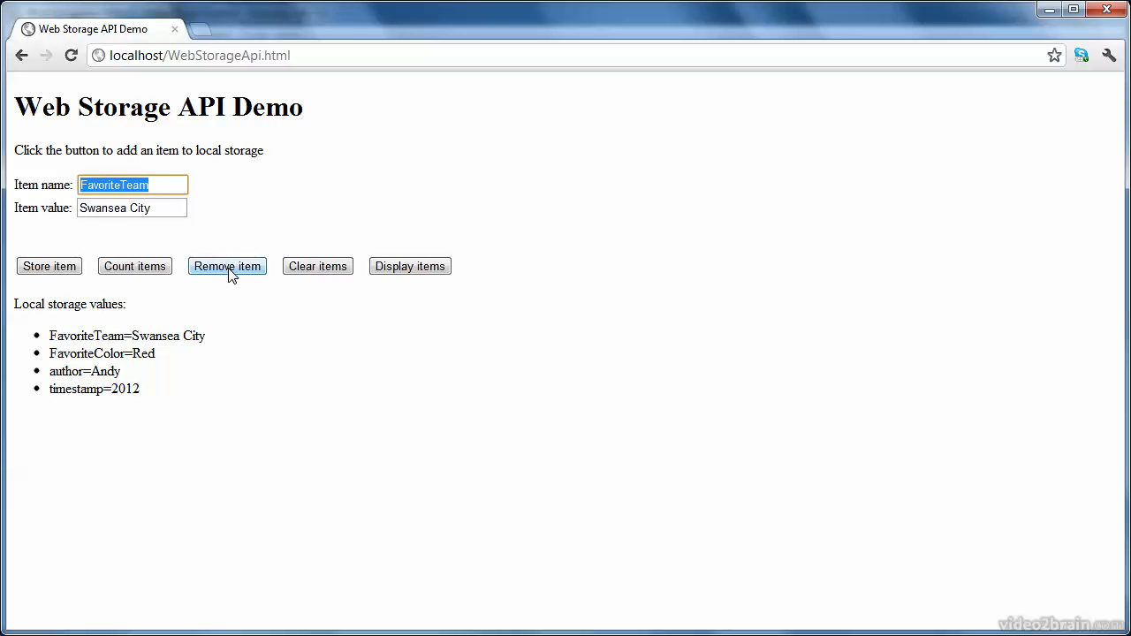
pyautogui.click(227, 266)
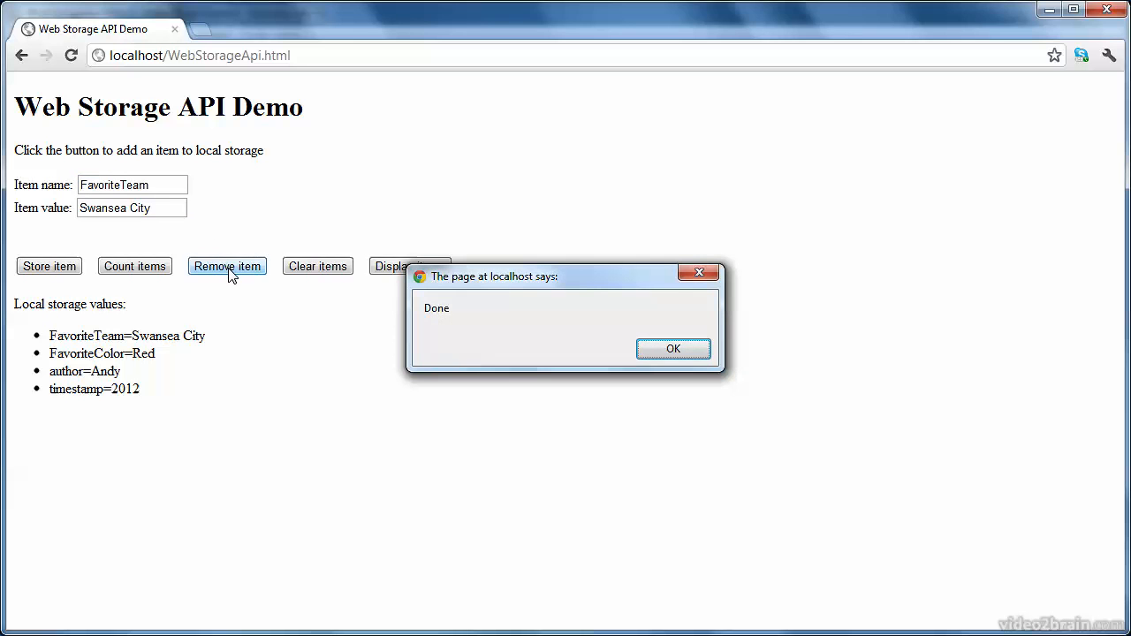
pyautogui.click(672, 348)
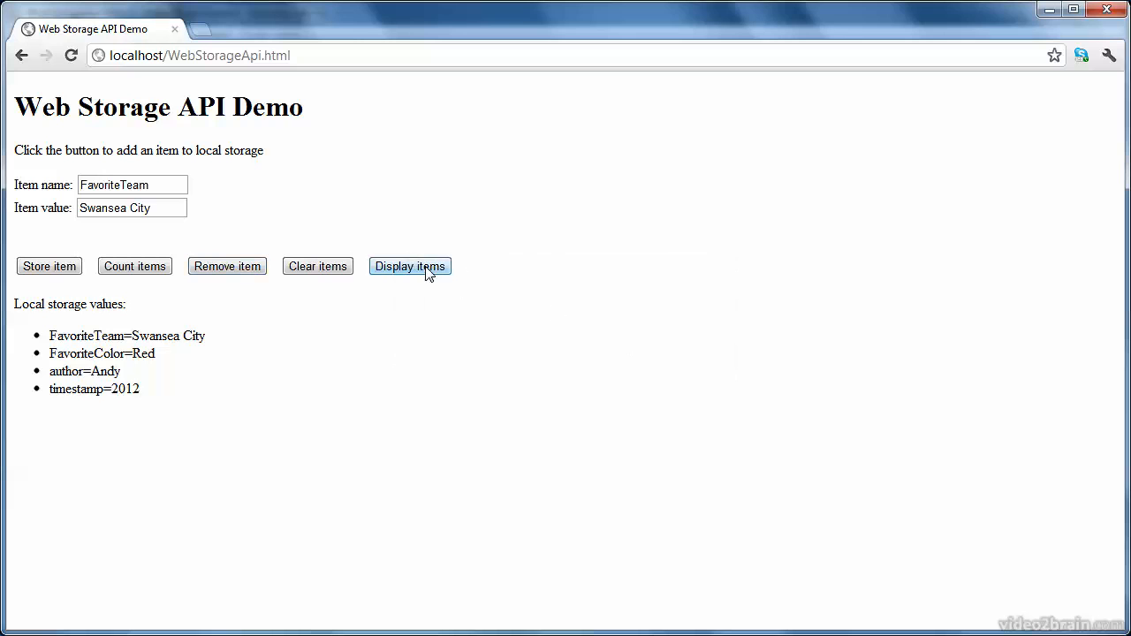
# - Refresh the values list, then clear all remaining local storage items
pyautogui.click(227, 265)
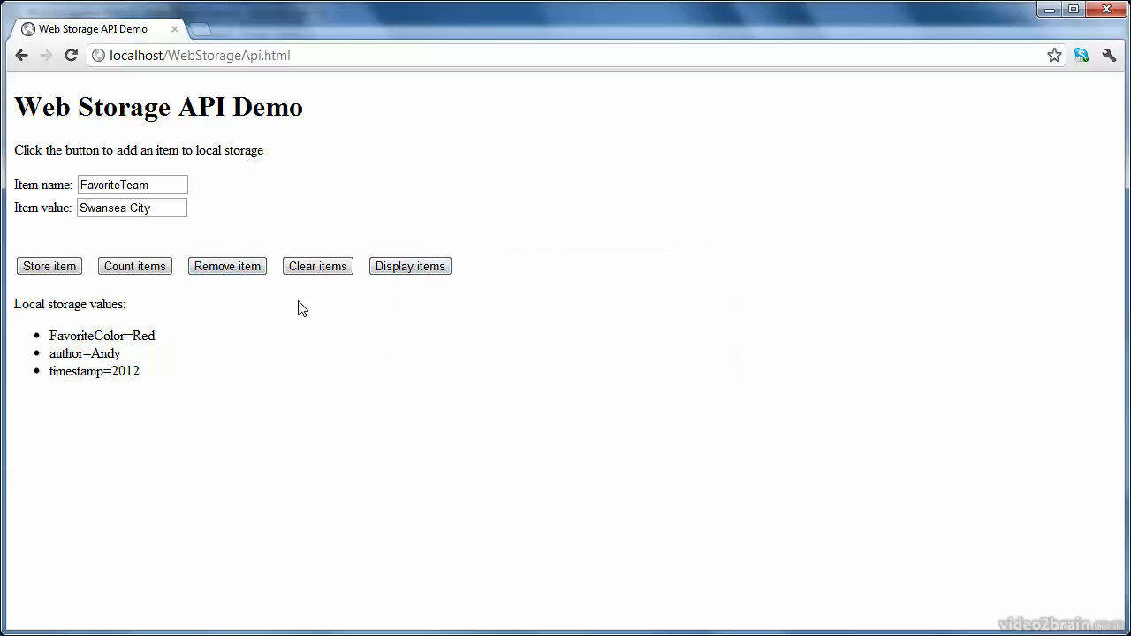
pyautogui.moveTo(193, 343)
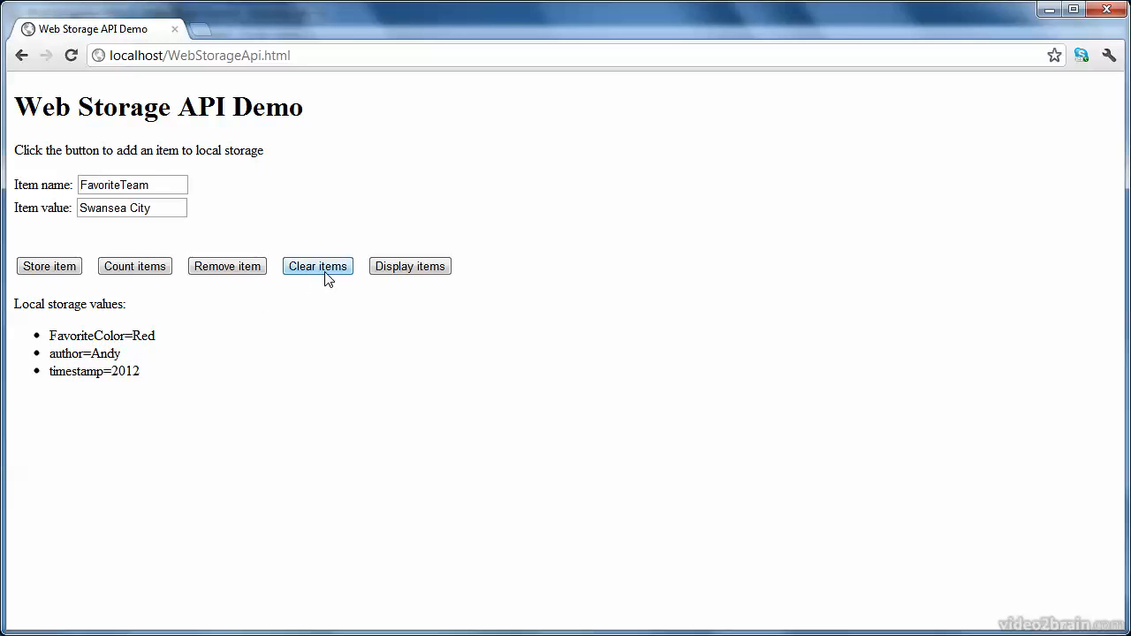
pyautogui.click(316, 266)
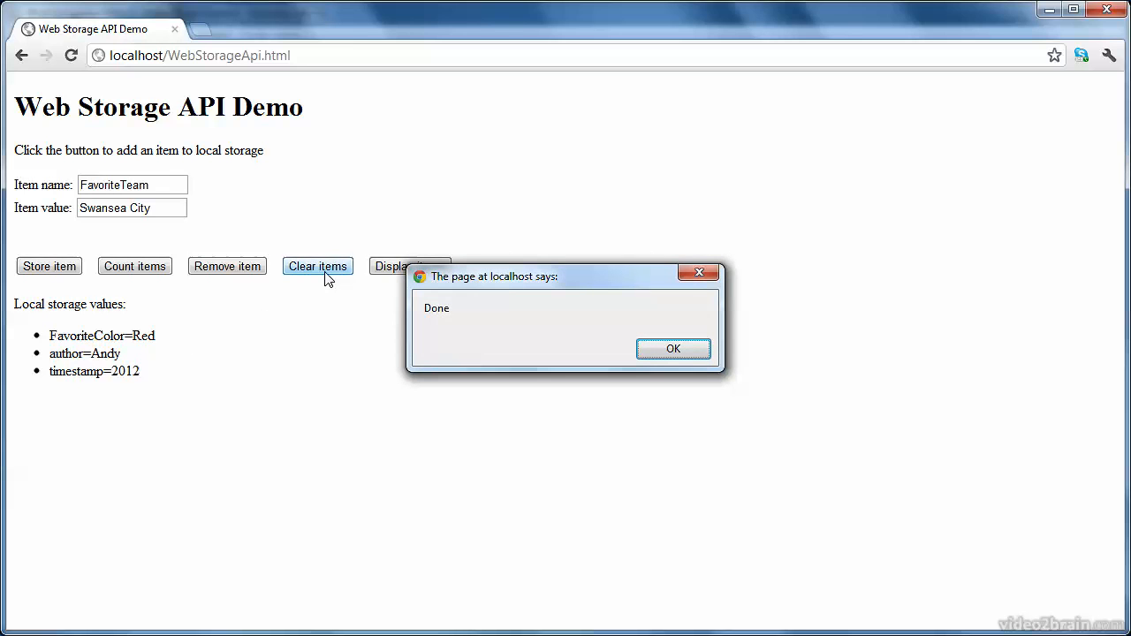
pyautogui.moveTo(673, 348)
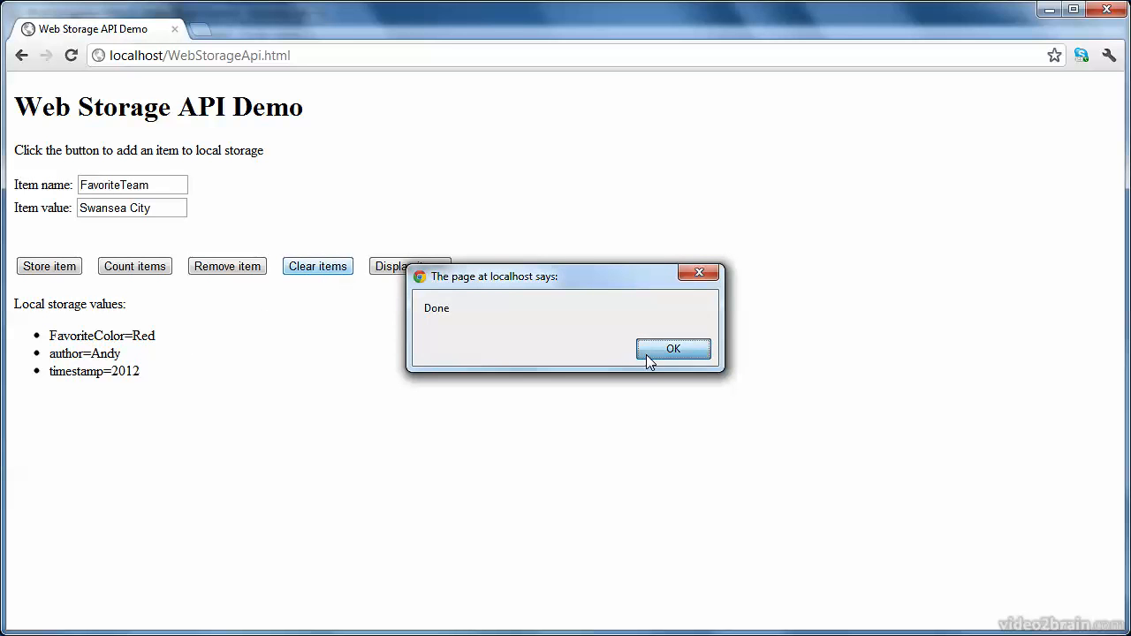
pyautogui.click(672, 348)
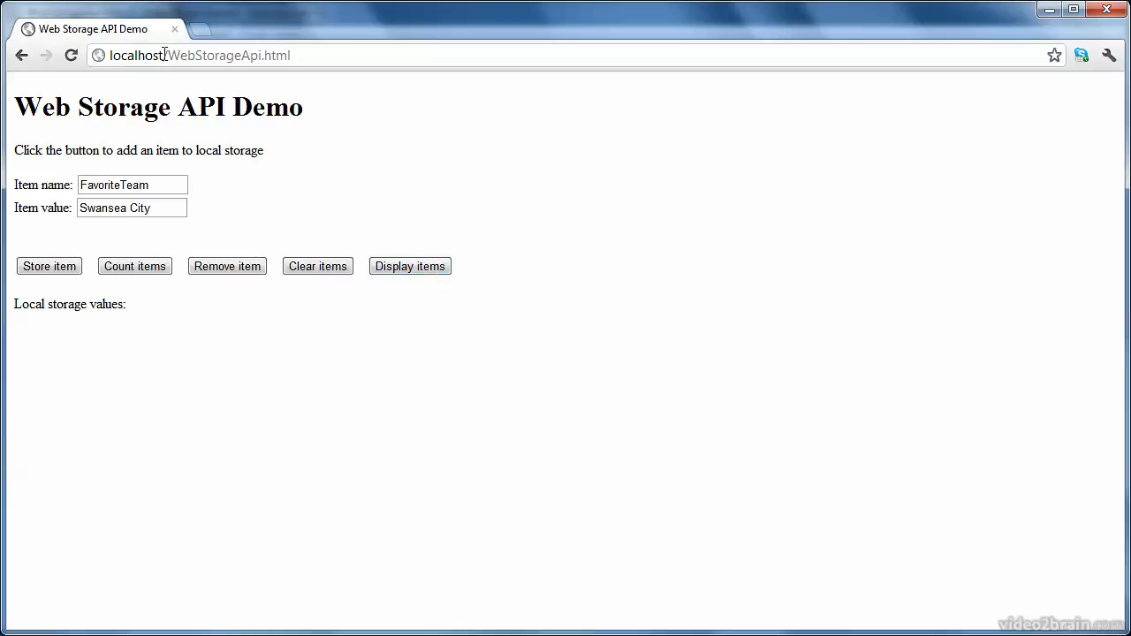
# - Select localhost in the address bar while the values list stays empty
pyautogui.doubleClick(137, 54)
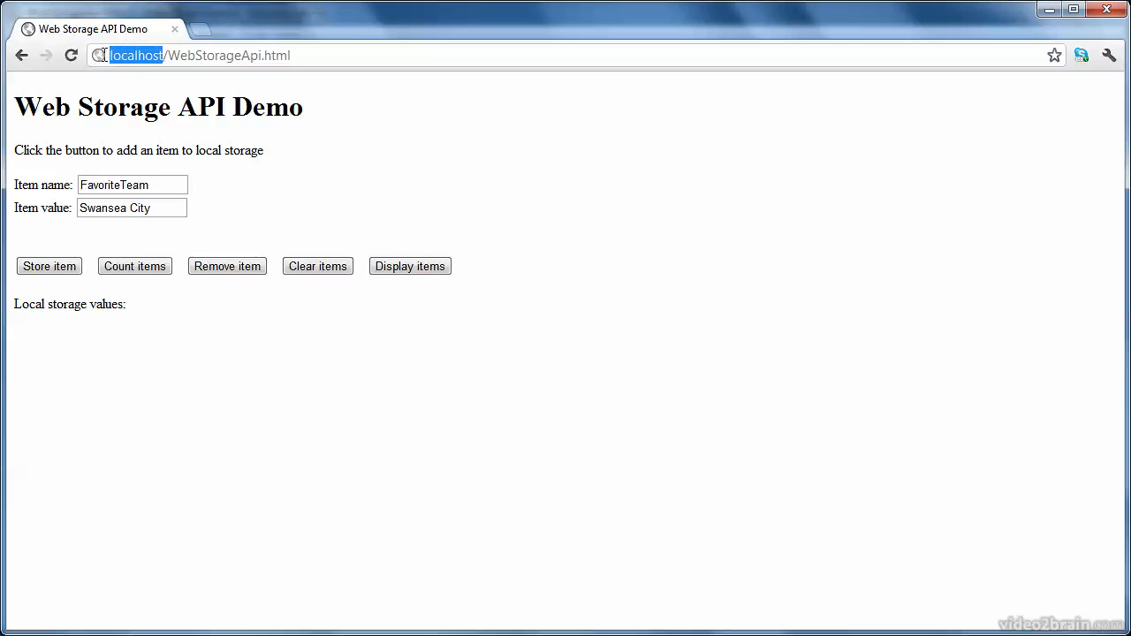
pyautogui.moveTo(99, 54)
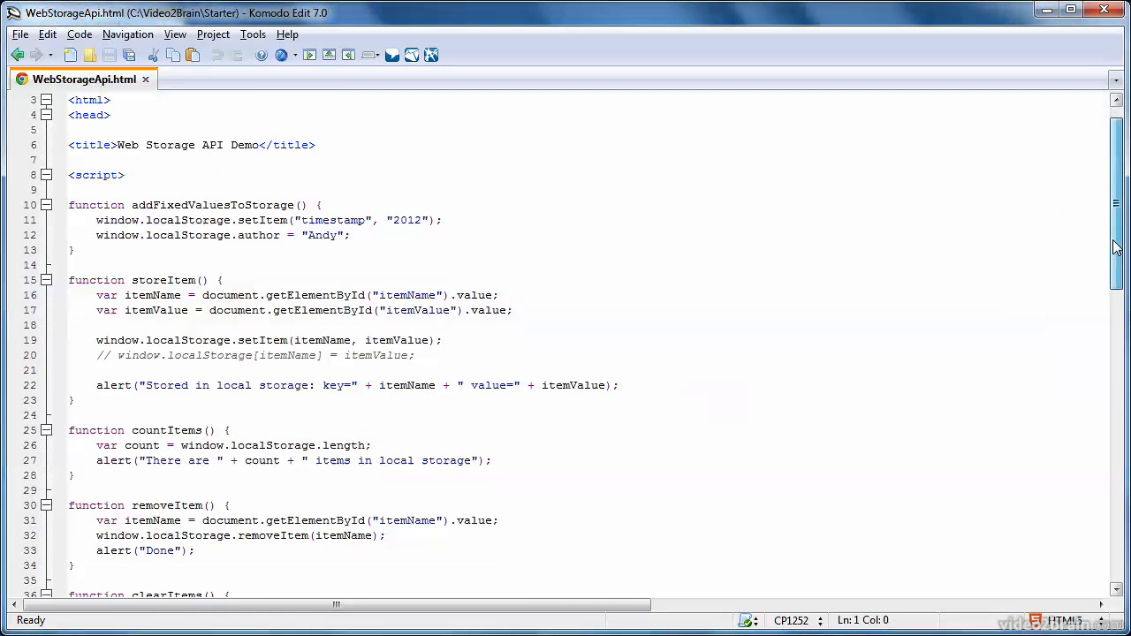
# - Highlight the itemName and itemValue input lines, their ids, and the messageArea div
pyautogui.scroll(-3)
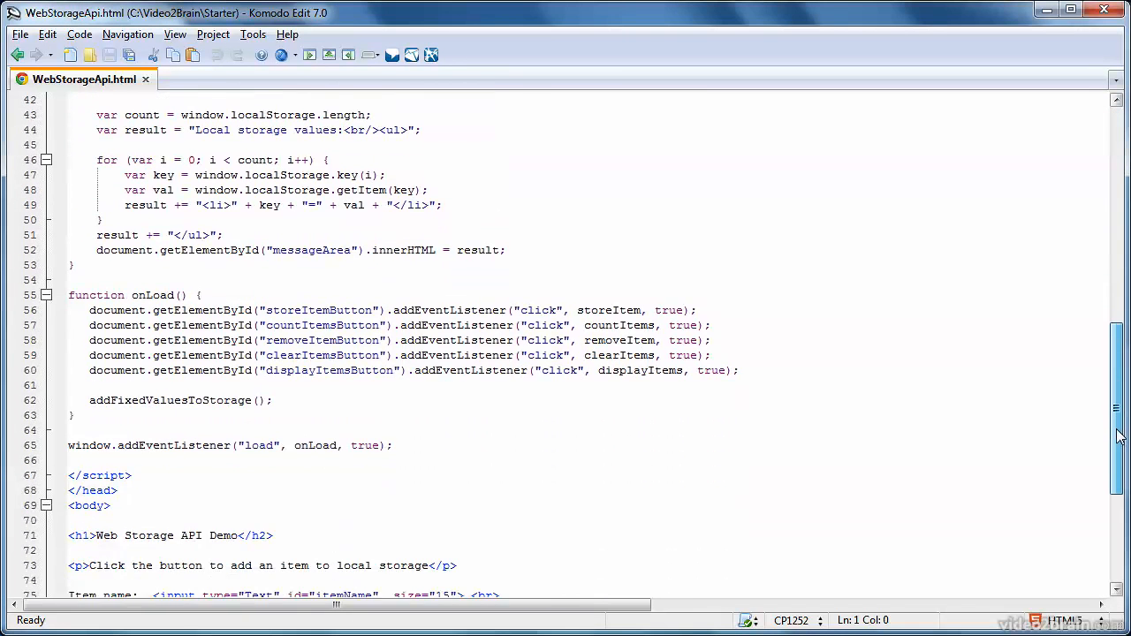
pyautogui.scroll(-3)
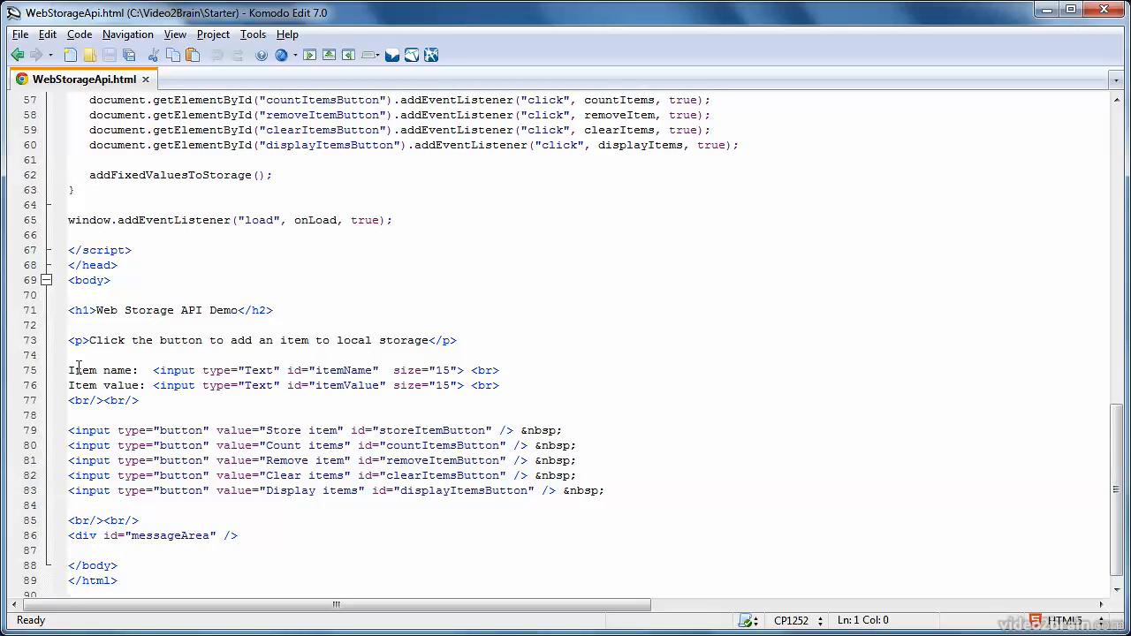
pyautogui.click(71, 370)
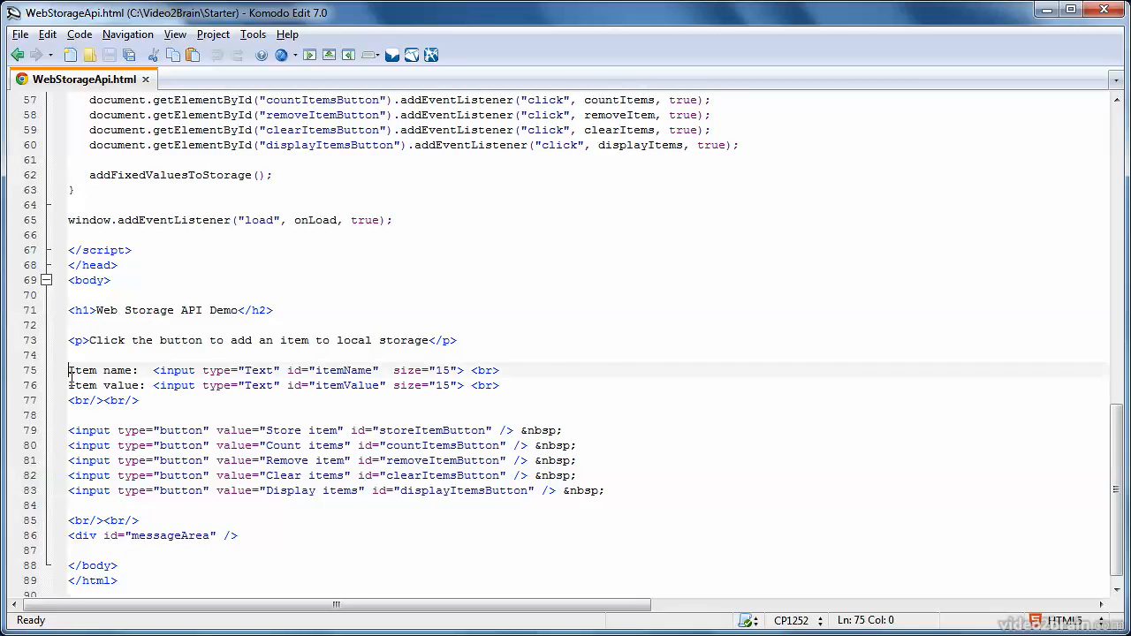
pyautogui.moveTo(69, 370); pyautogui.dragTo(69, 400)
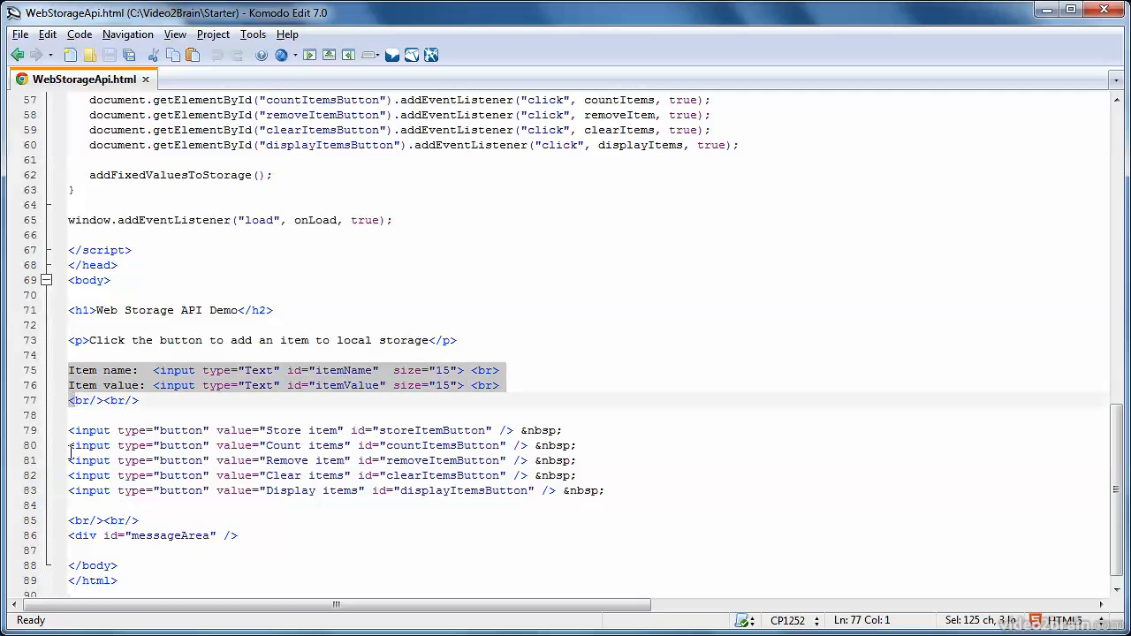
pyautogui.doubleClick(343, 370)
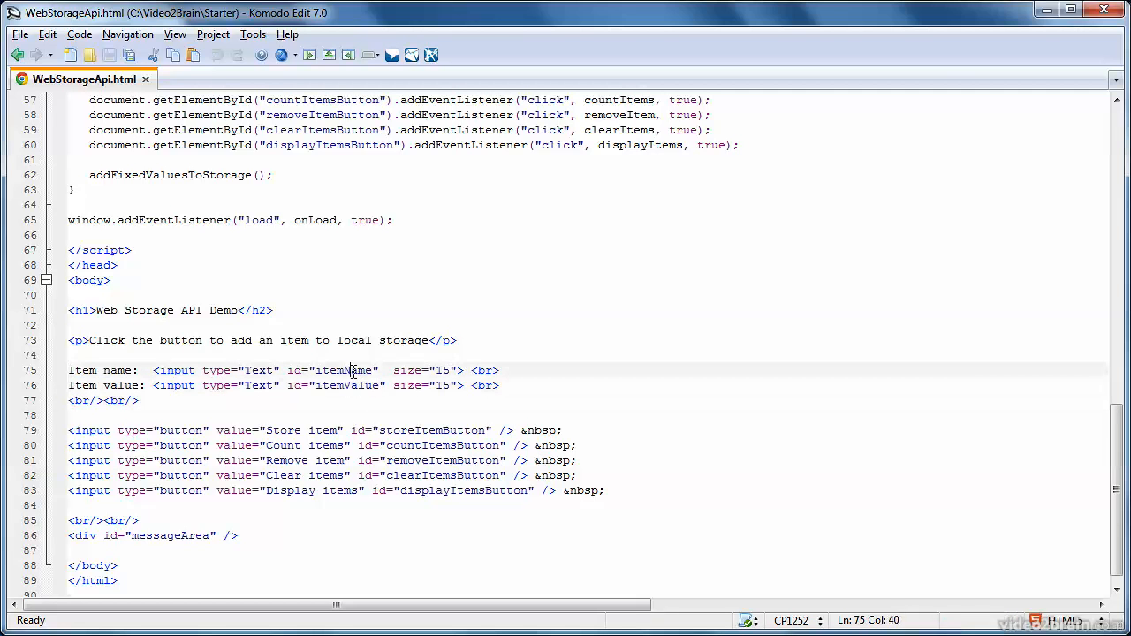
pyautogui.doubleClick(342, 370)
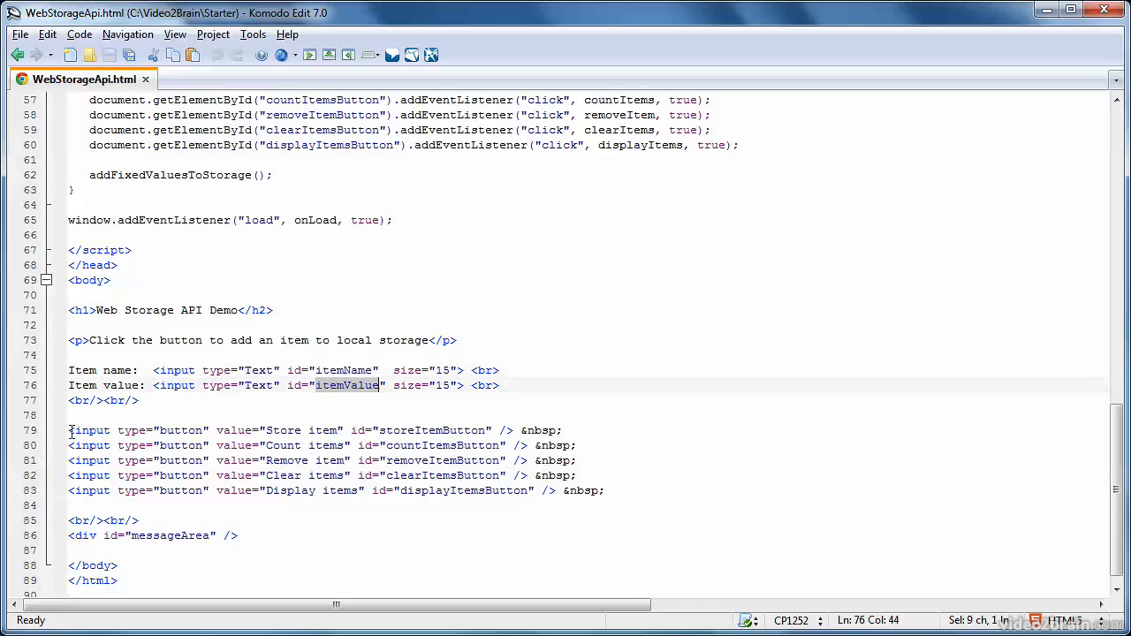
pyautogui.moveTo(69, 430); pyautogui.dragTo(69, 491)
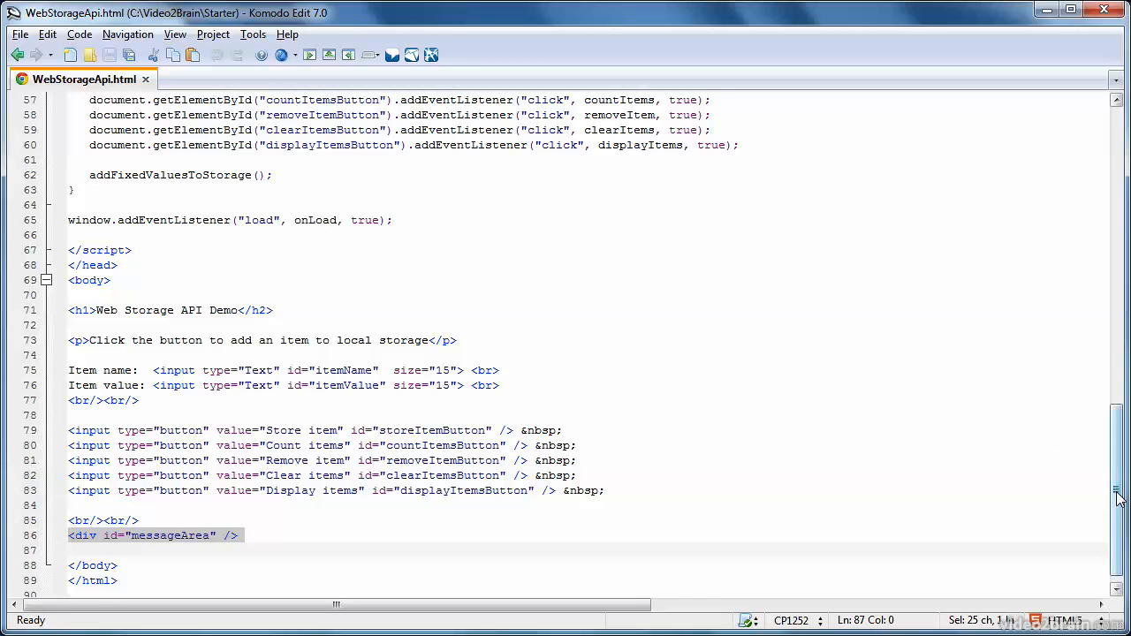
# - Scroll up to addFixedValuesToStorage and highlight its 2012 timestamp value
pyautogui.scroll(3)
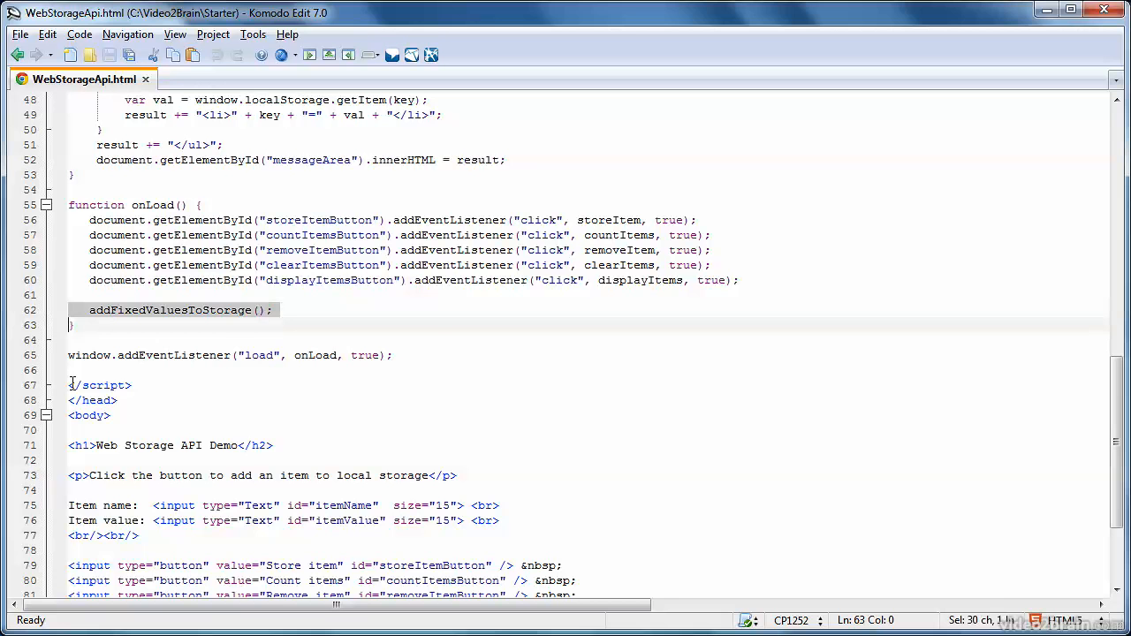
pyautogui.scroll(3)
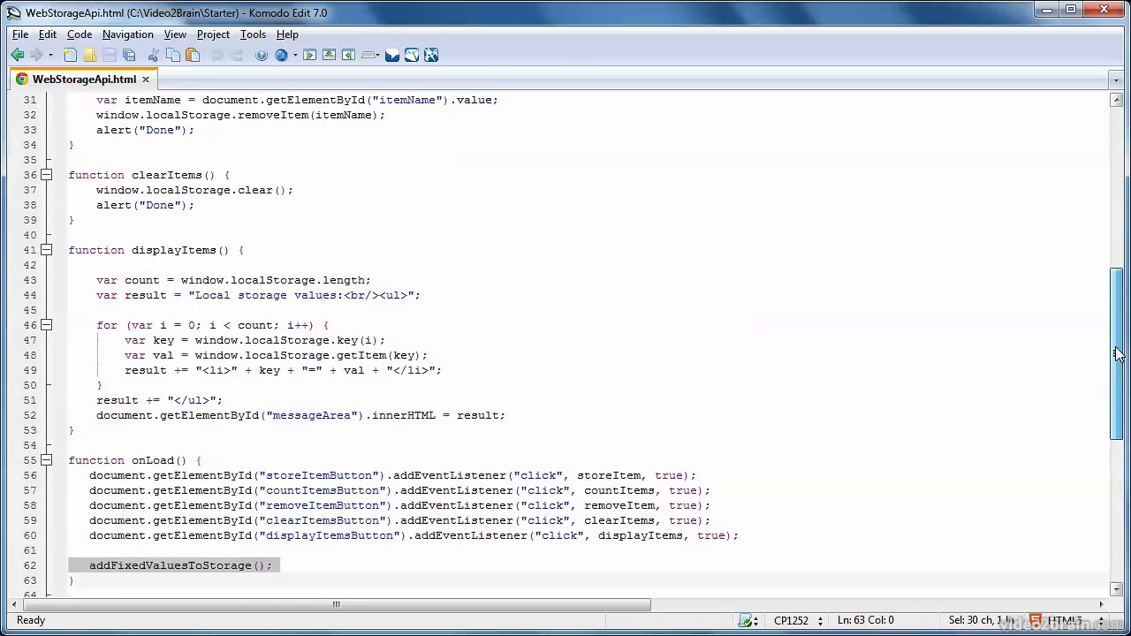
pyautogui.scroll(3)
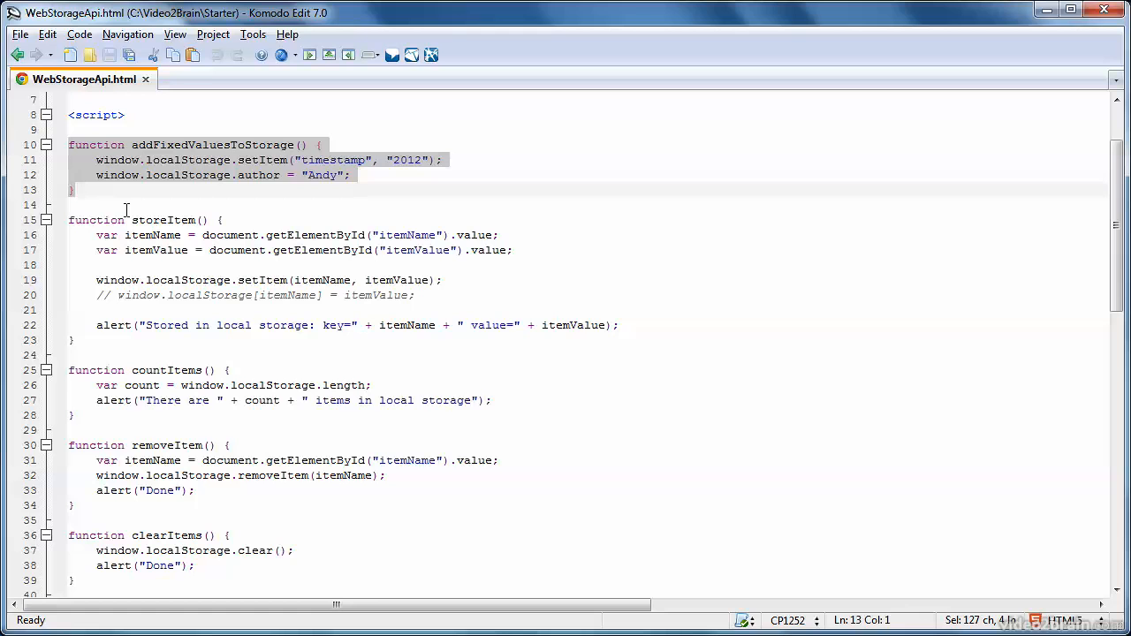
pyautogui.moveTo(263, 166)
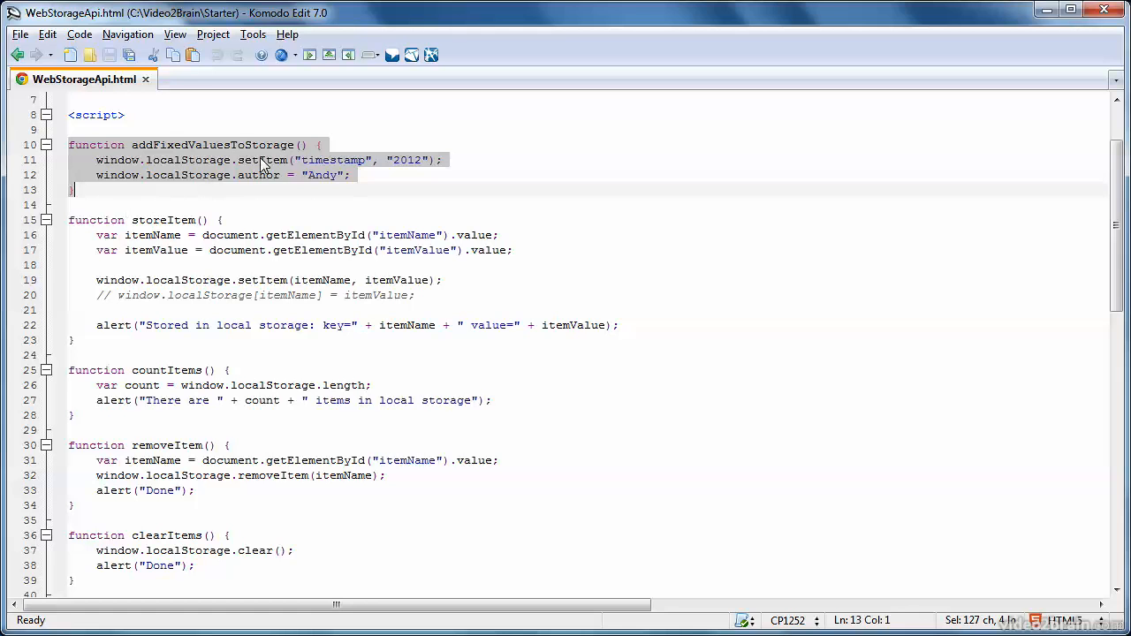
pyautogui.click(296, 160)
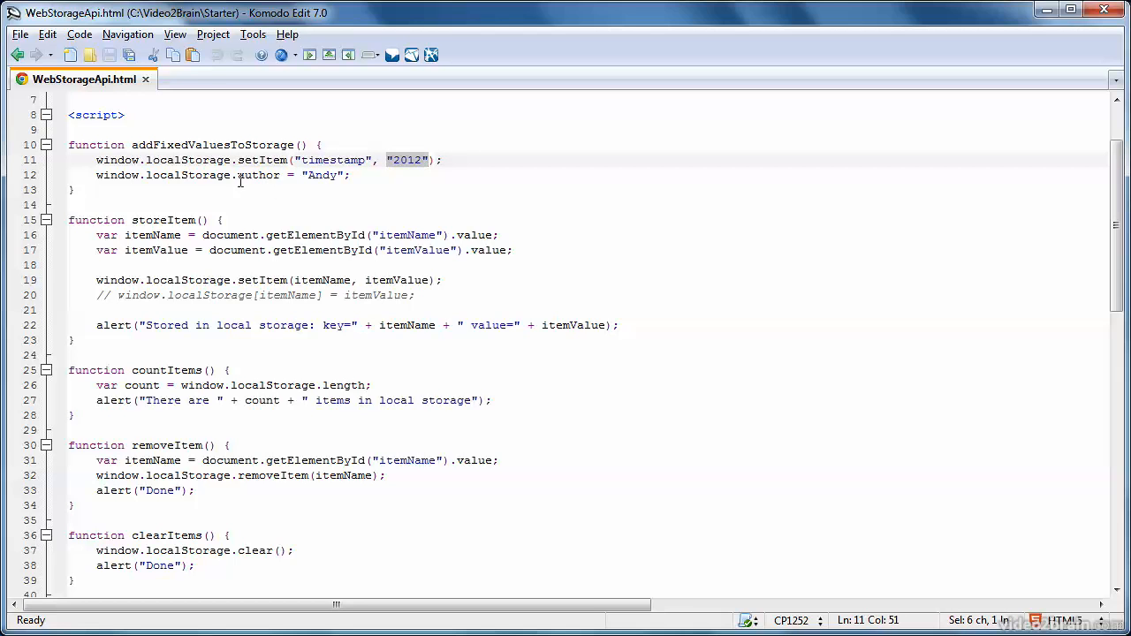
pyautogui.doubleClick(257, 175)
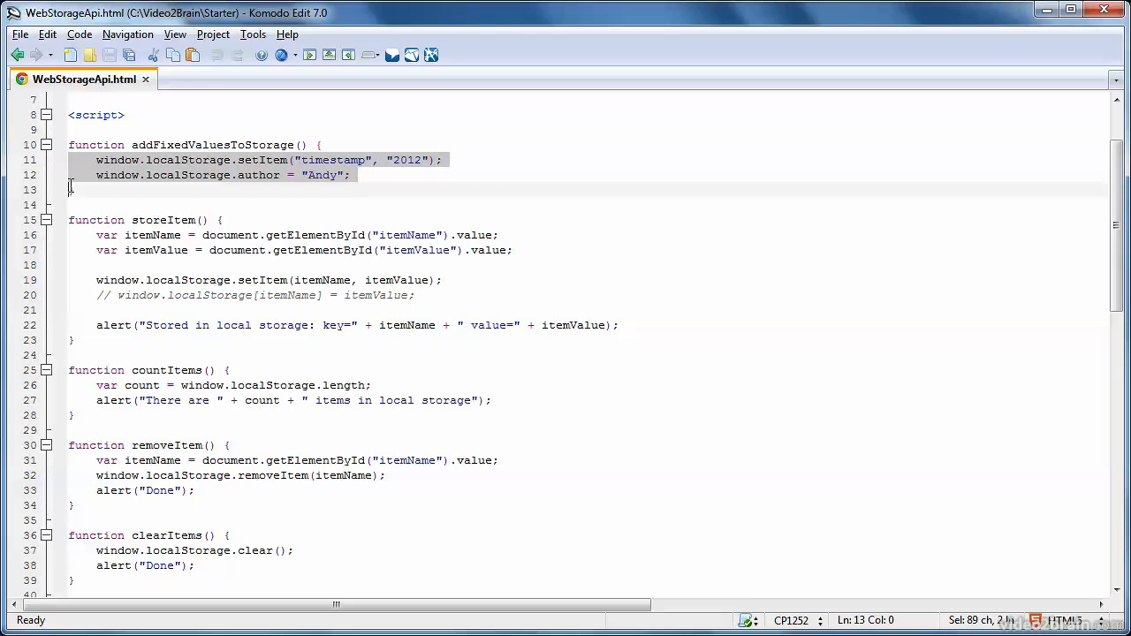
pyautogui.moveTo(141, 201)
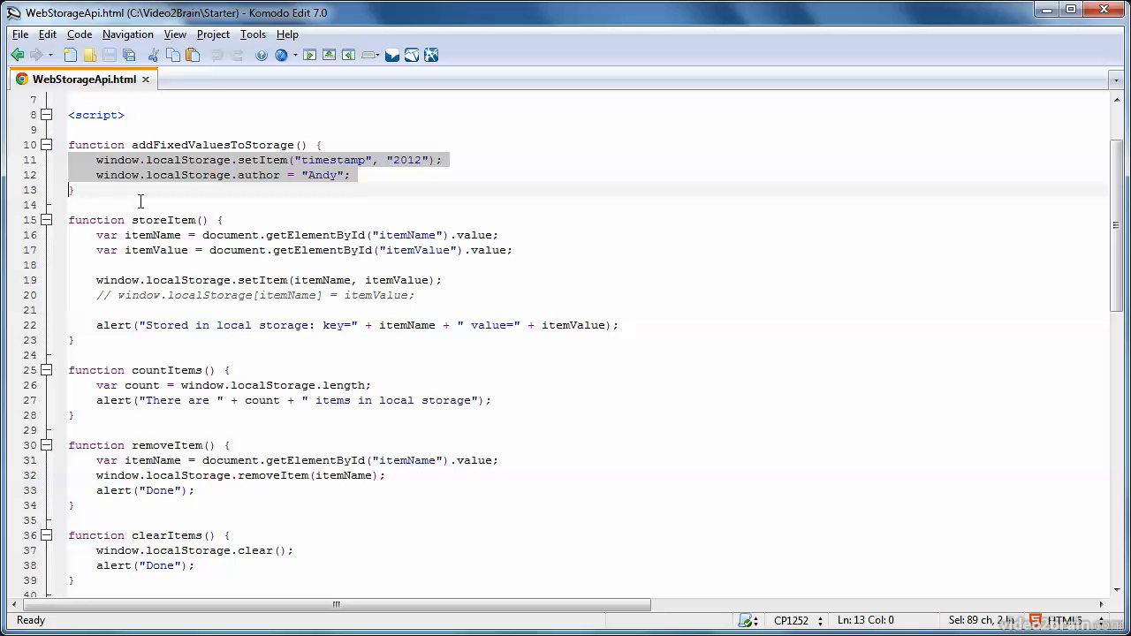
pyautogui.doubleClick(164, 220)
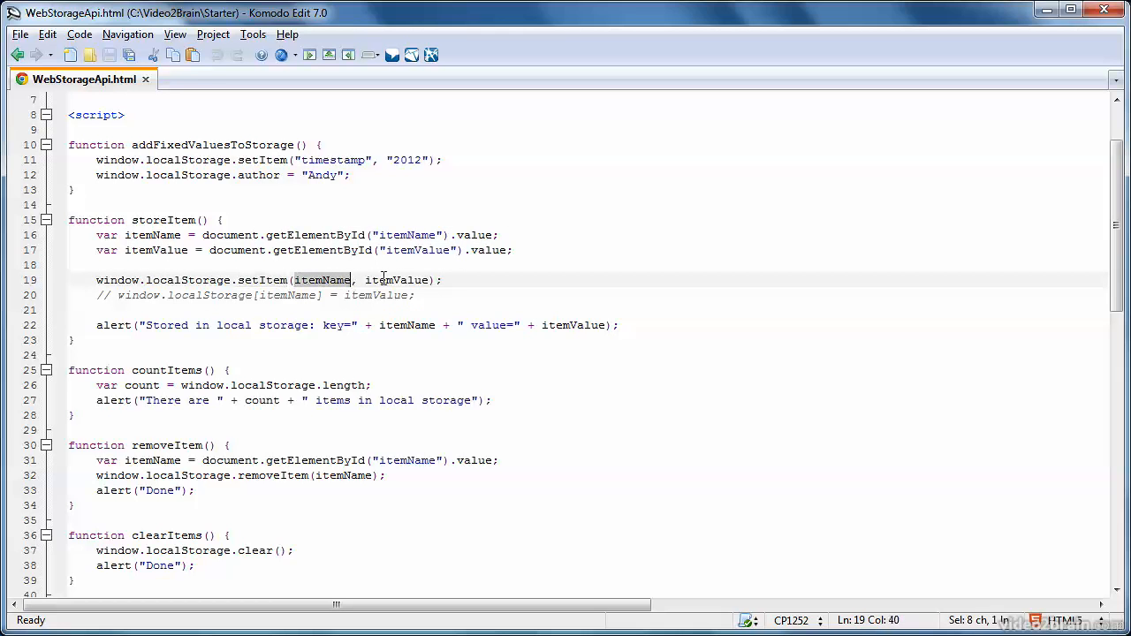
pyautogui.doubleClick(396, 280)
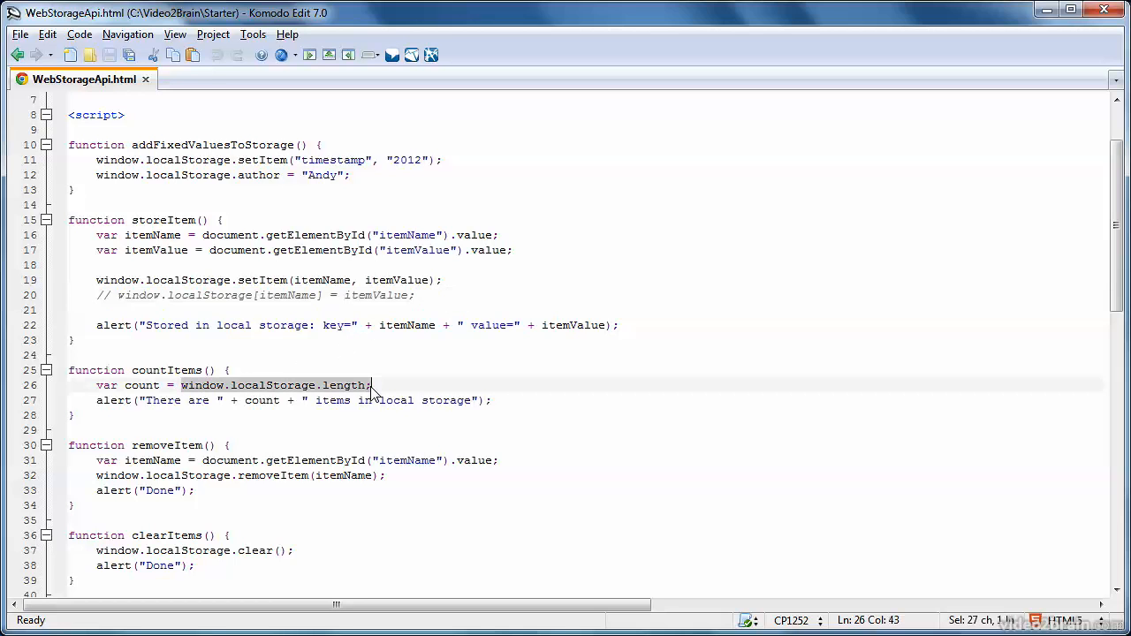
pyautogui.moveTo(440, 421)
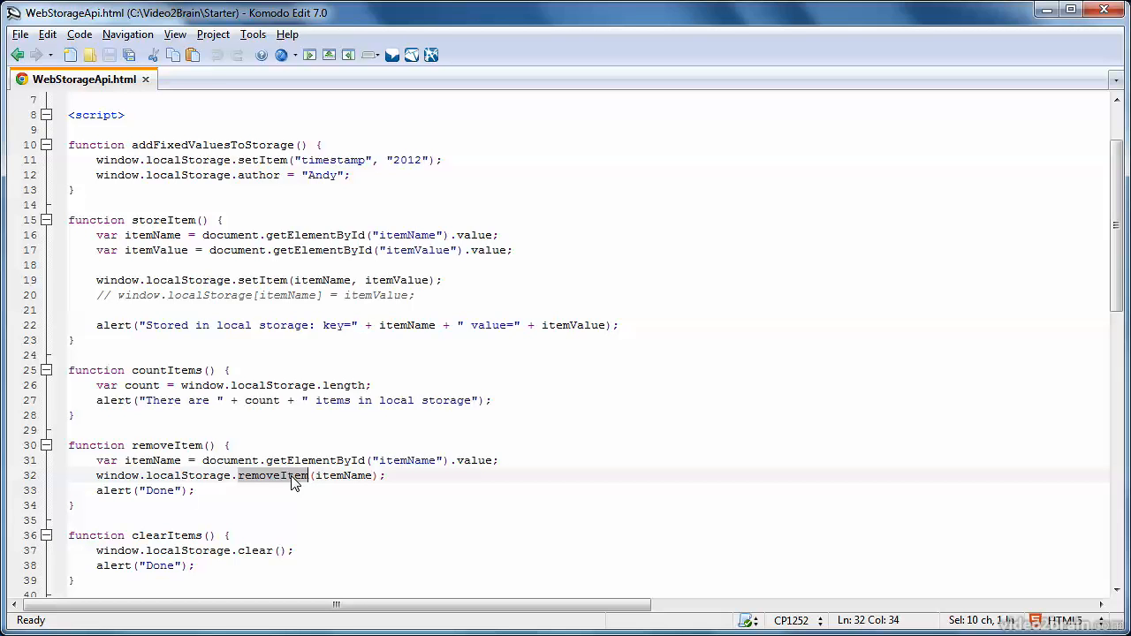
pyautogui.click(268, 550)
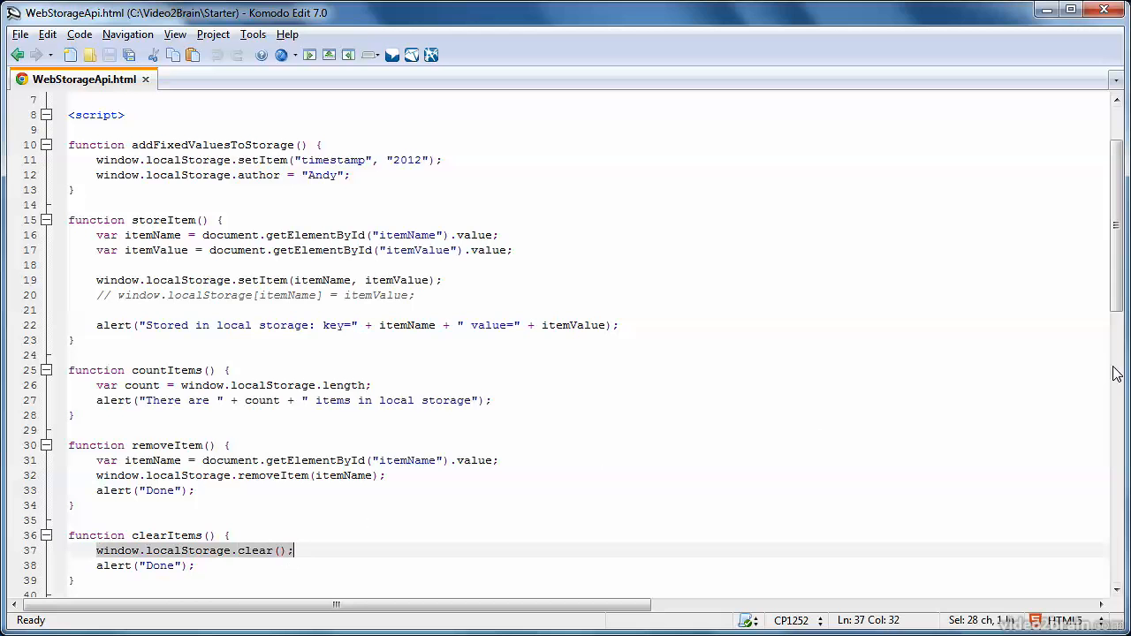
# - Highlight the displayItems item-count line and the key passed to getItem
pyautogui.scroll(-3)
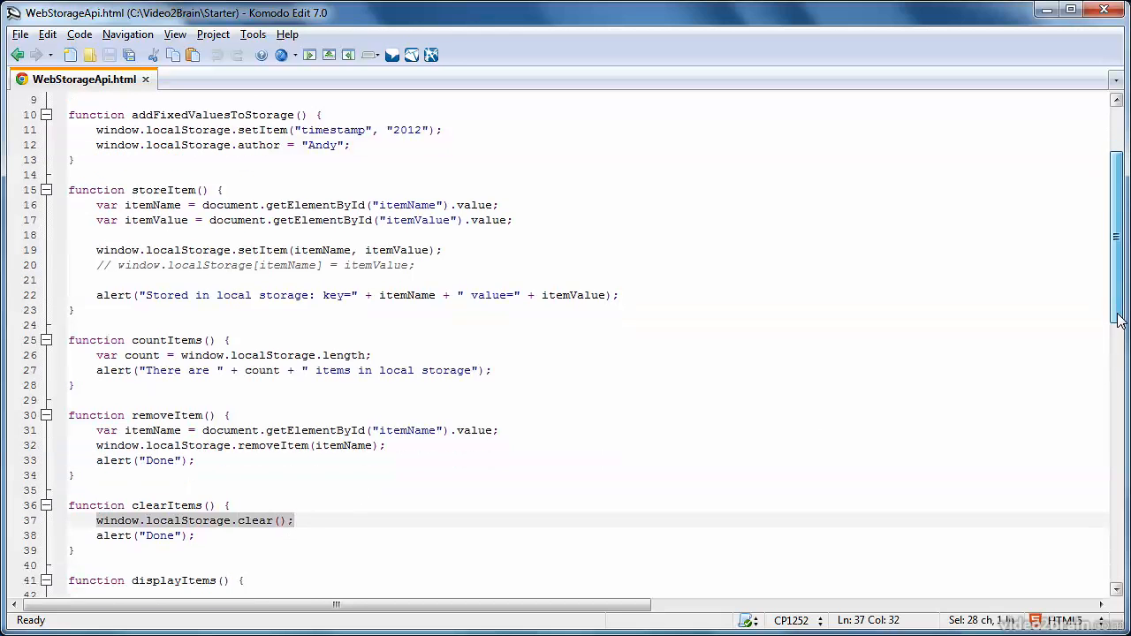
pyautogui.scroll(-3)
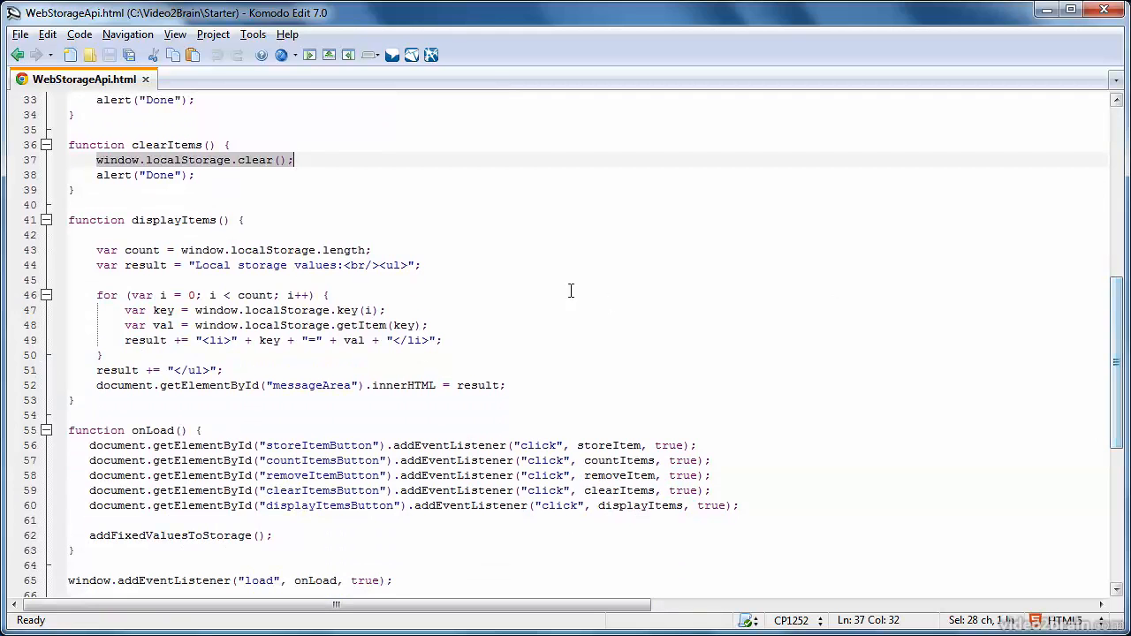
pyautogui.click(373, 250)
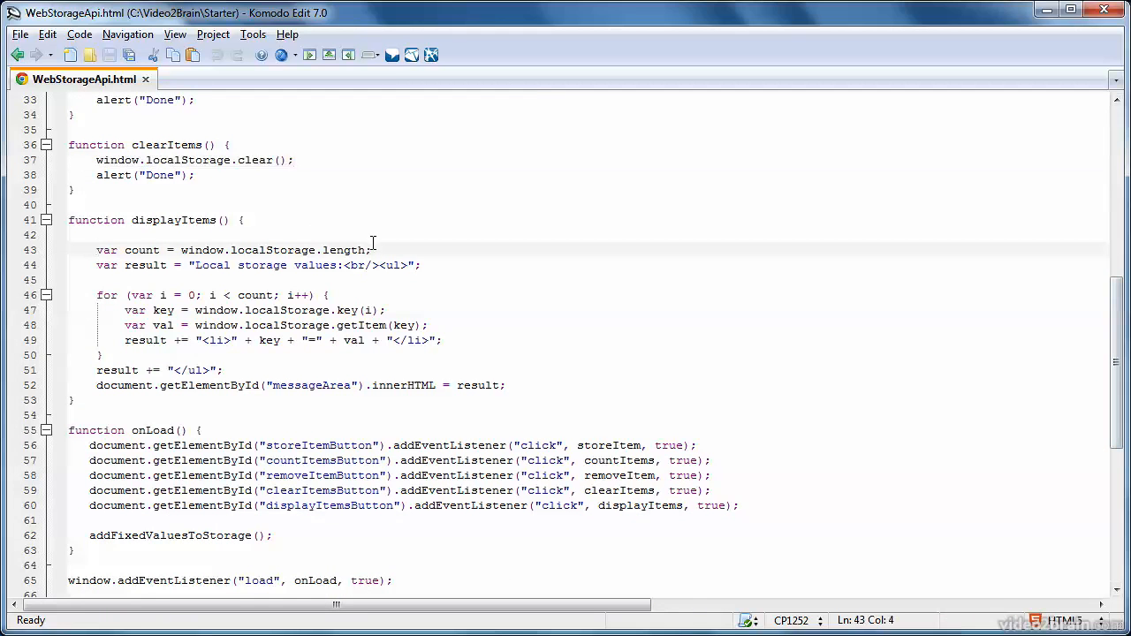
pyautogui.tripleClick(234, 250)
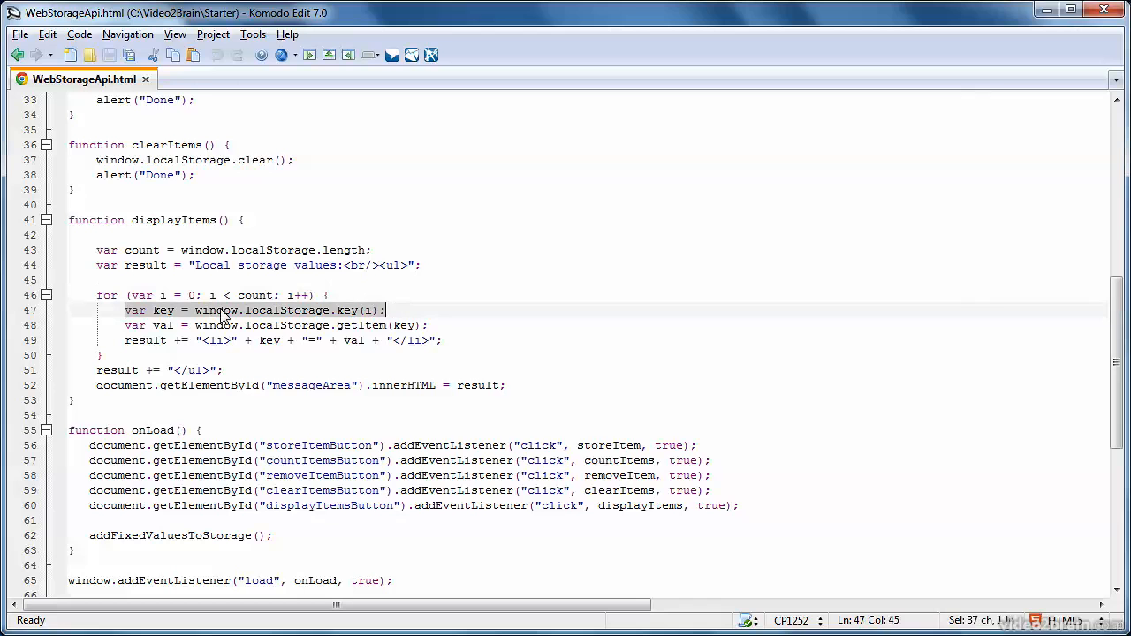
pyautogui.click(334, 310)
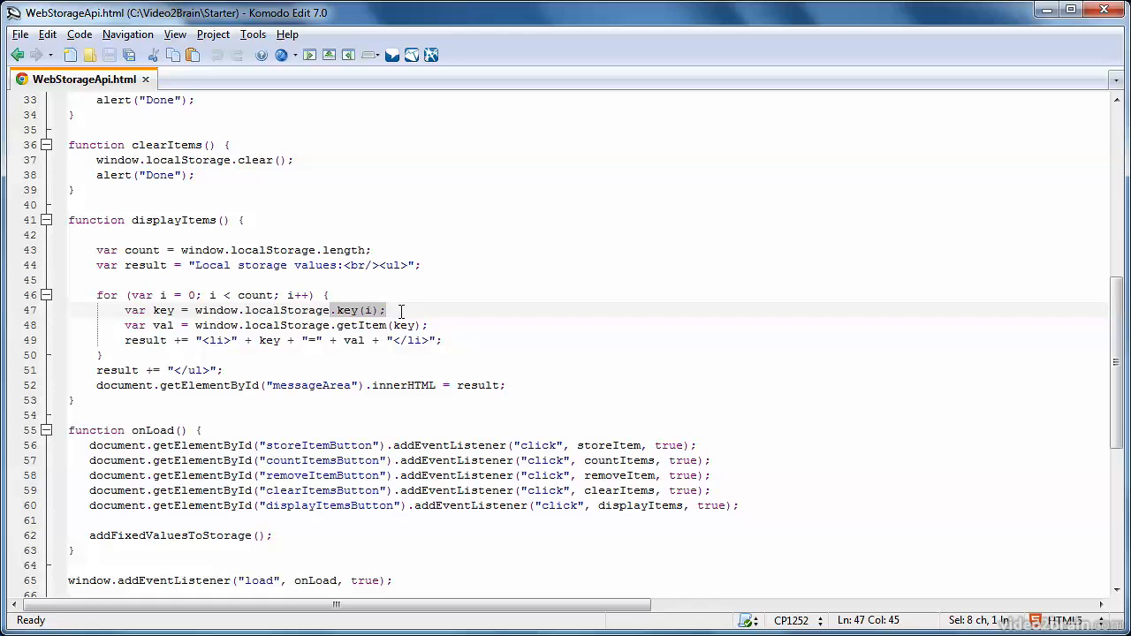
pyautogui.doubleClick(164, 310)
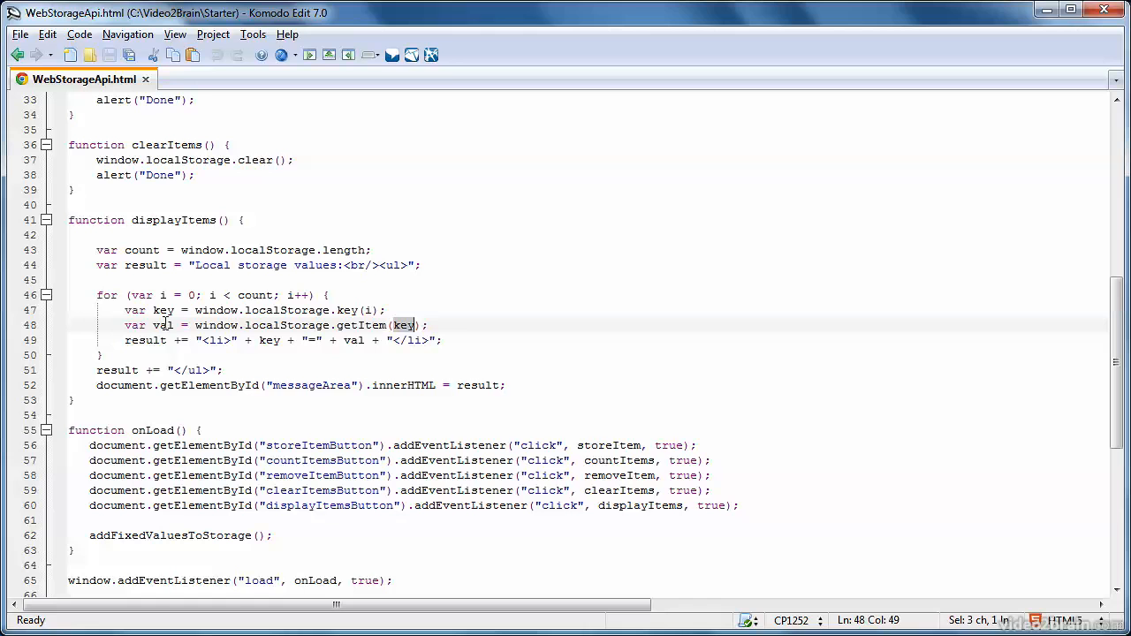
pyautogui.doubleClick(163, 325)
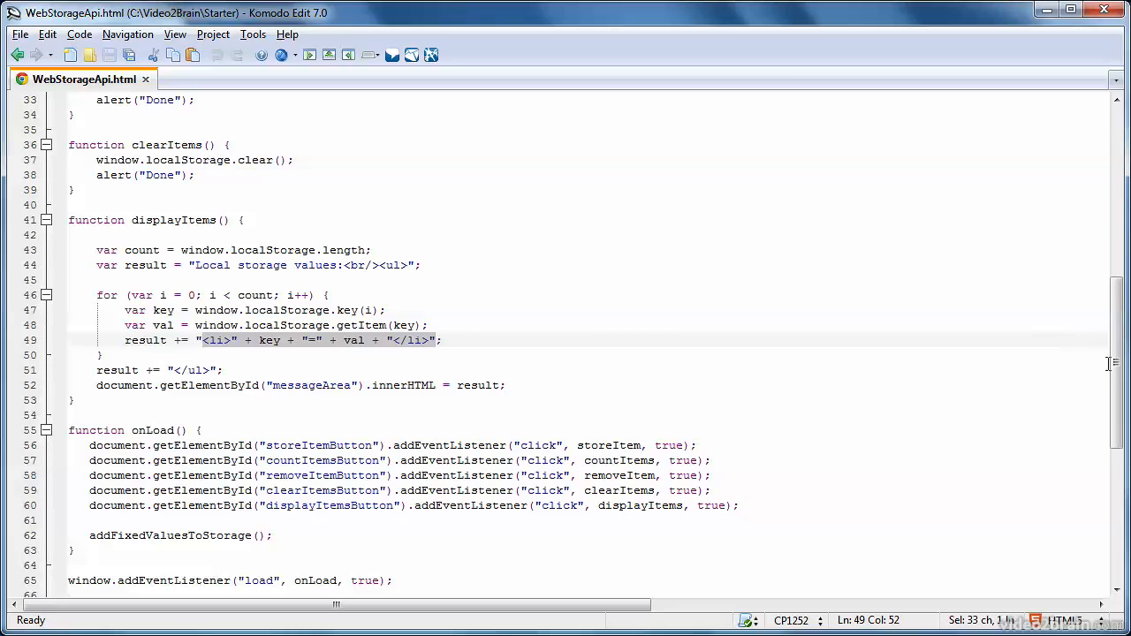
pyautogui.scroll(3)
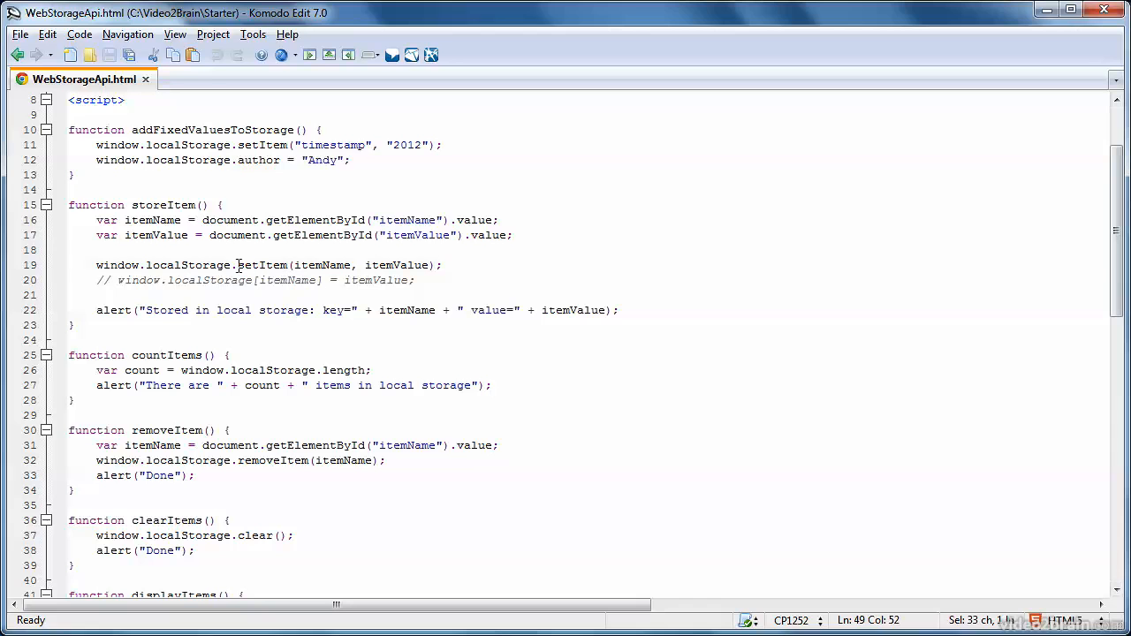
pyautogui.doubleClick(261, 265)
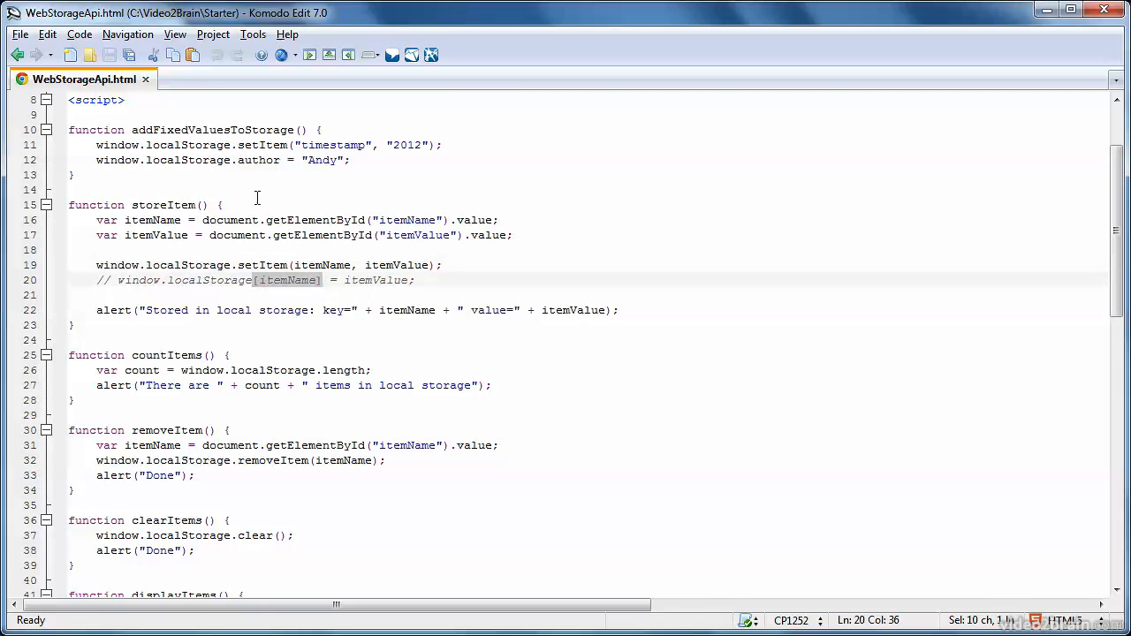
pyautogui.doubleClick(256, 160)
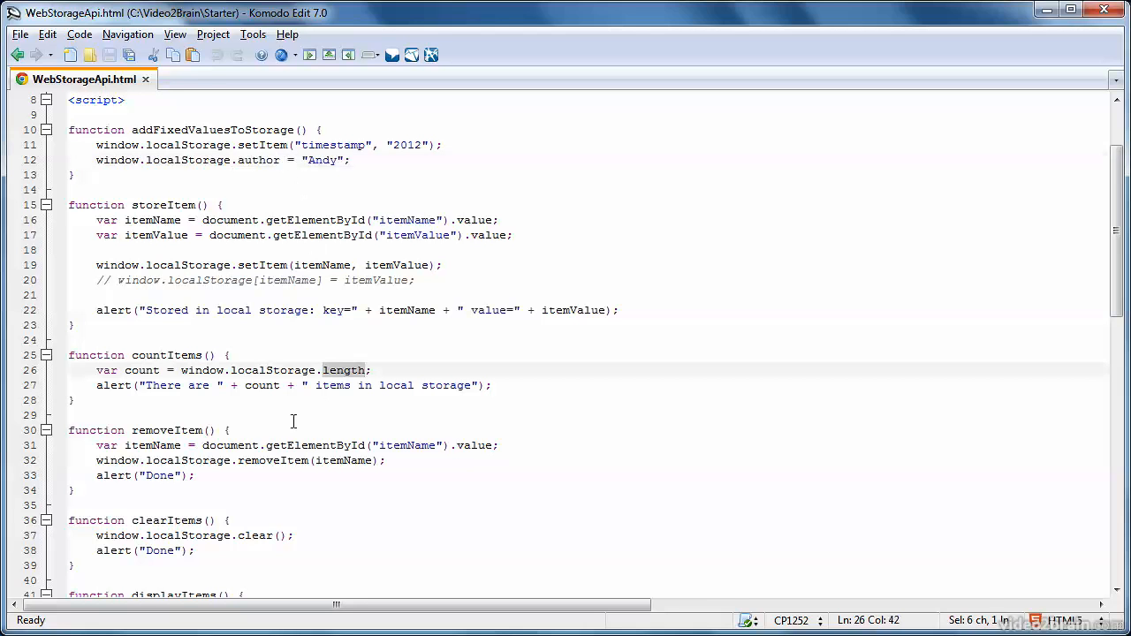
pyautogui.doubleClick(272, 461)
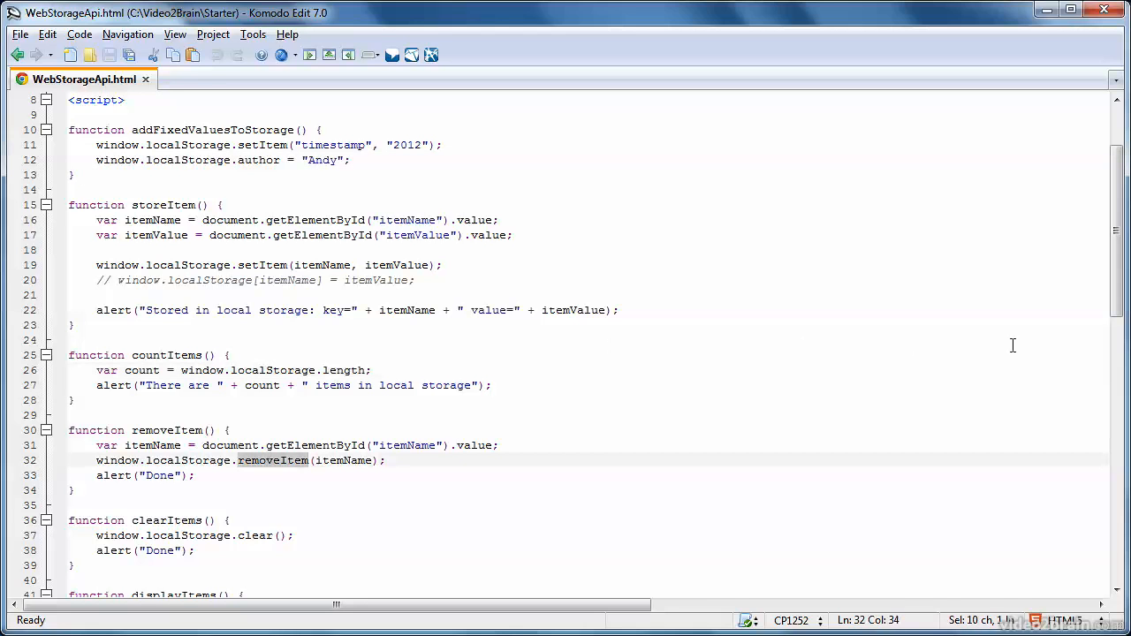
pyautogui.scroll(-3)
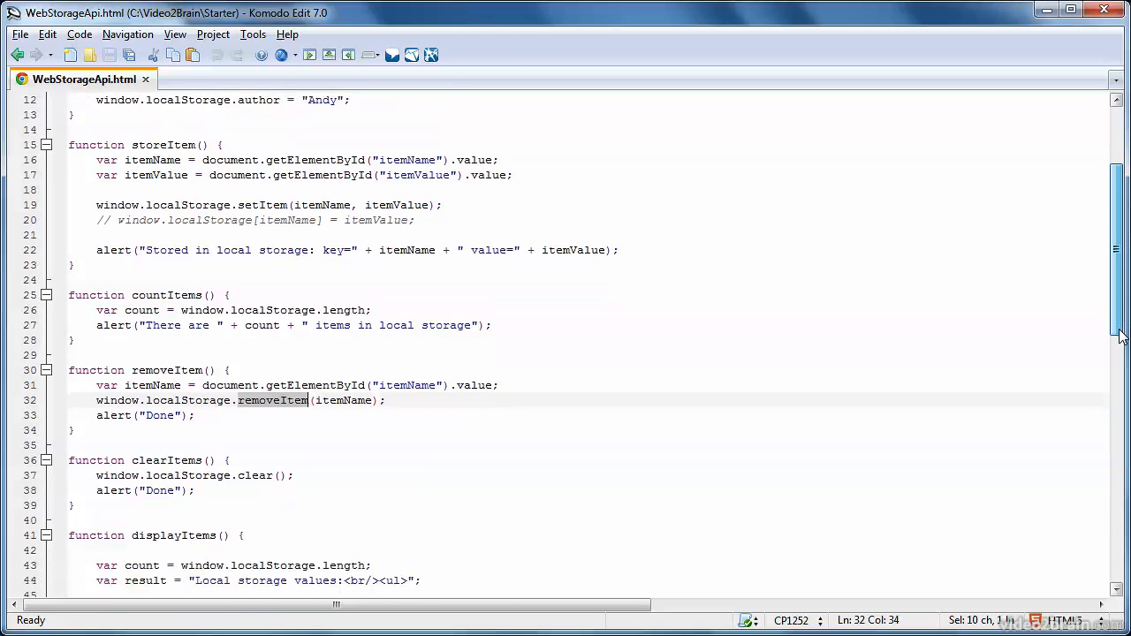
pyautogui.scroll(-3)
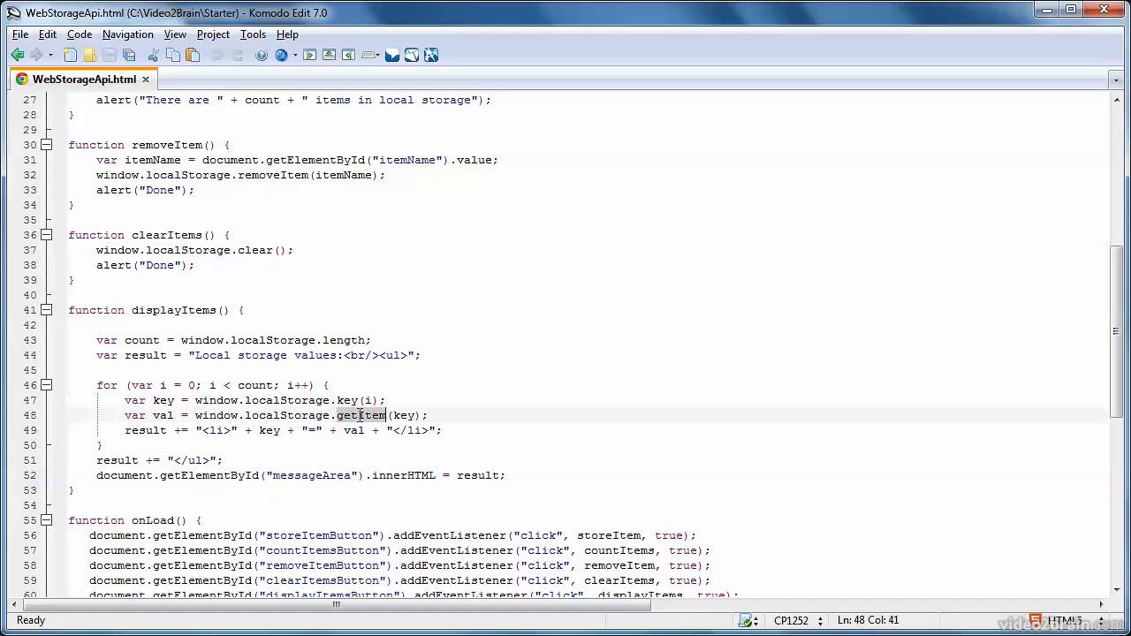
pyautogui.doubleClick(361, 415)
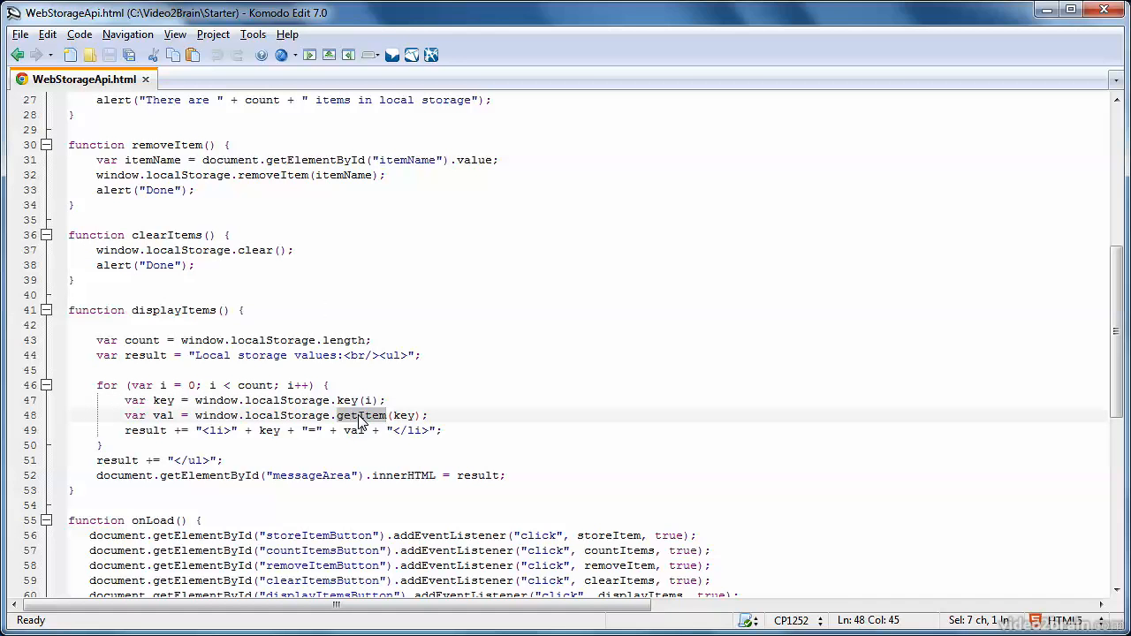